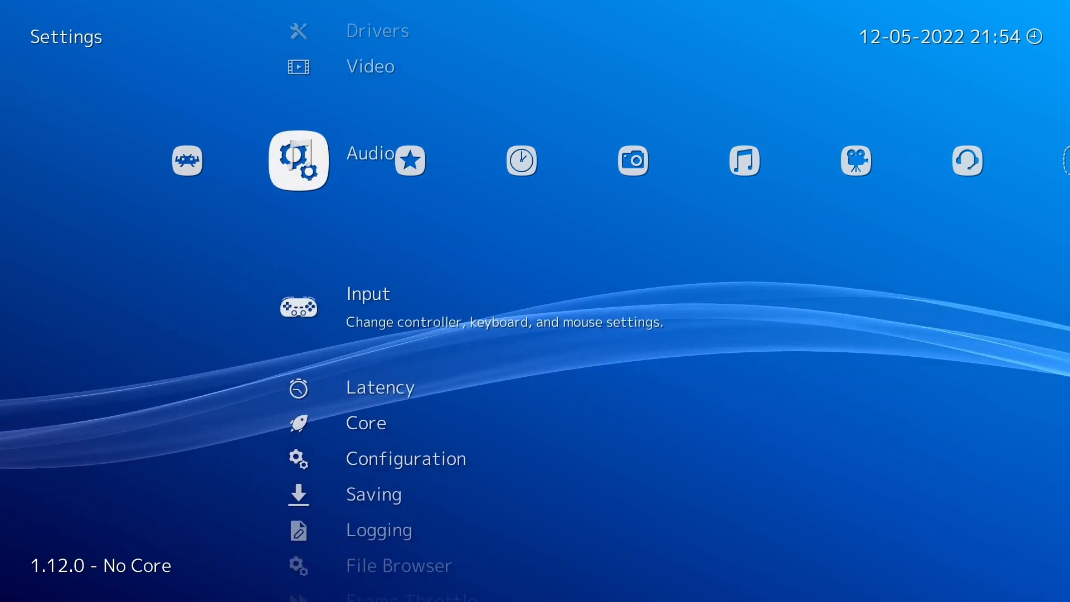
# Reach the Port 1 Controls list under Settings > Input and scroll to the gun bindings.
pyautogui.click(367, 308)
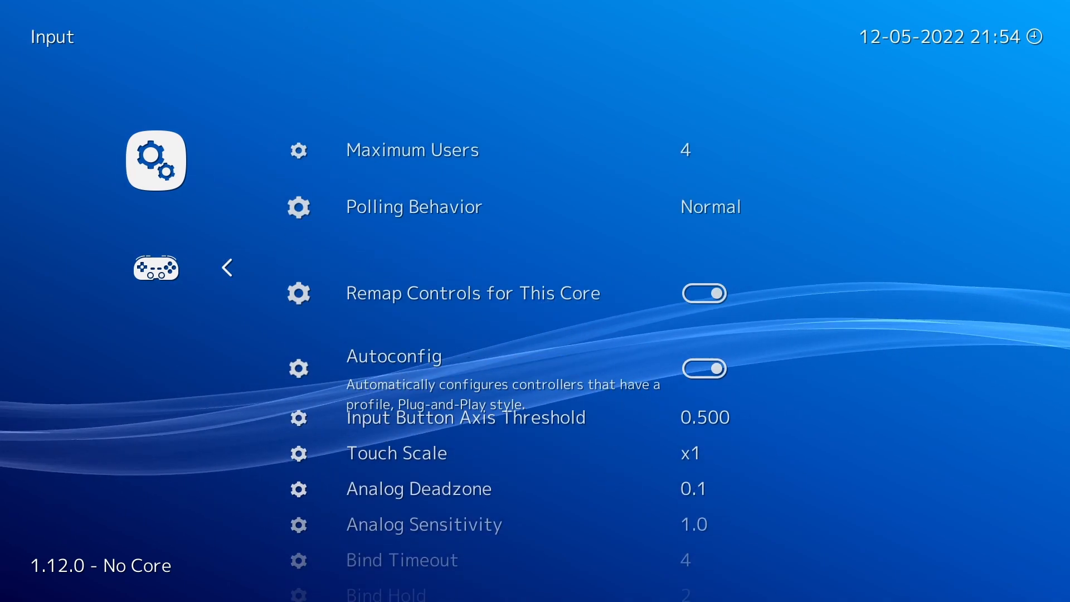
pyautogui.scroll(-3)
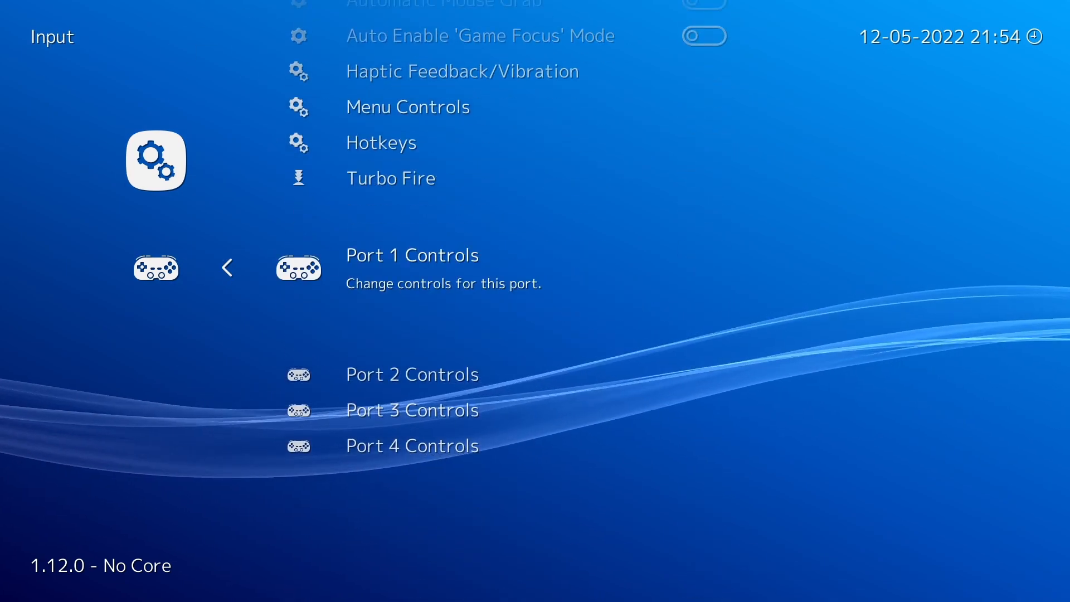
pyautogui.click(413, 254)
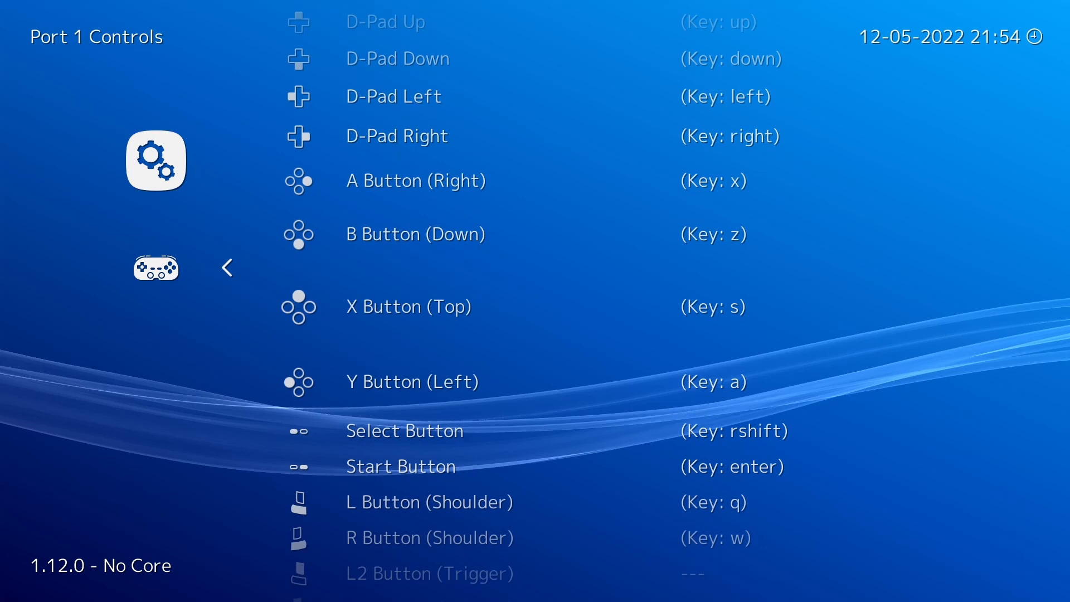
pyautogui.scroll(-3)
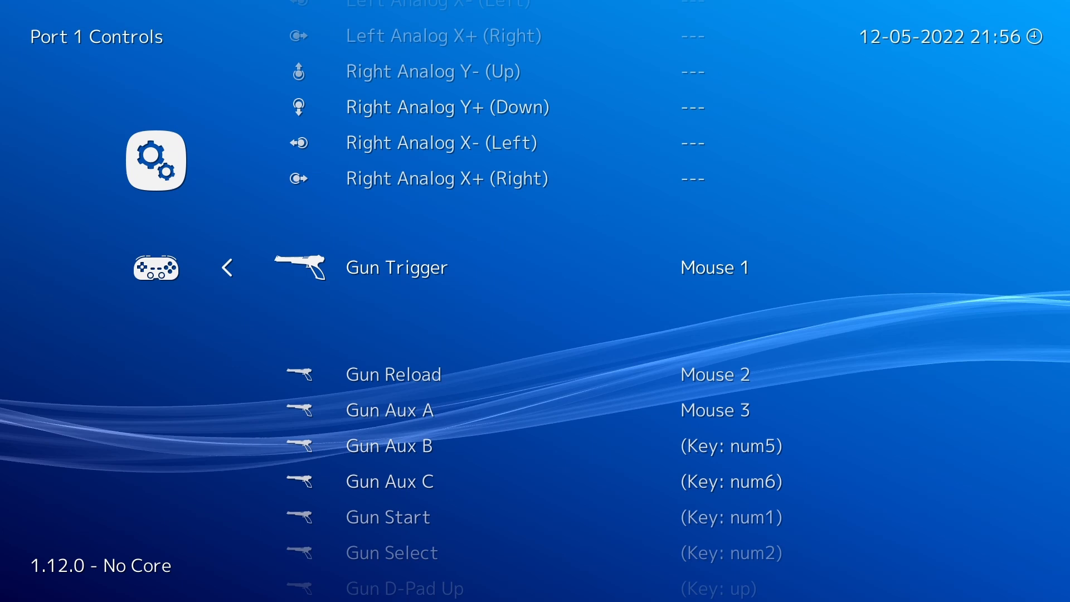
# Clear the Port 1 Gun Trigger binding and scroll on through Reload, Aux A and Aux B.
pyautogui.click(714, 266)
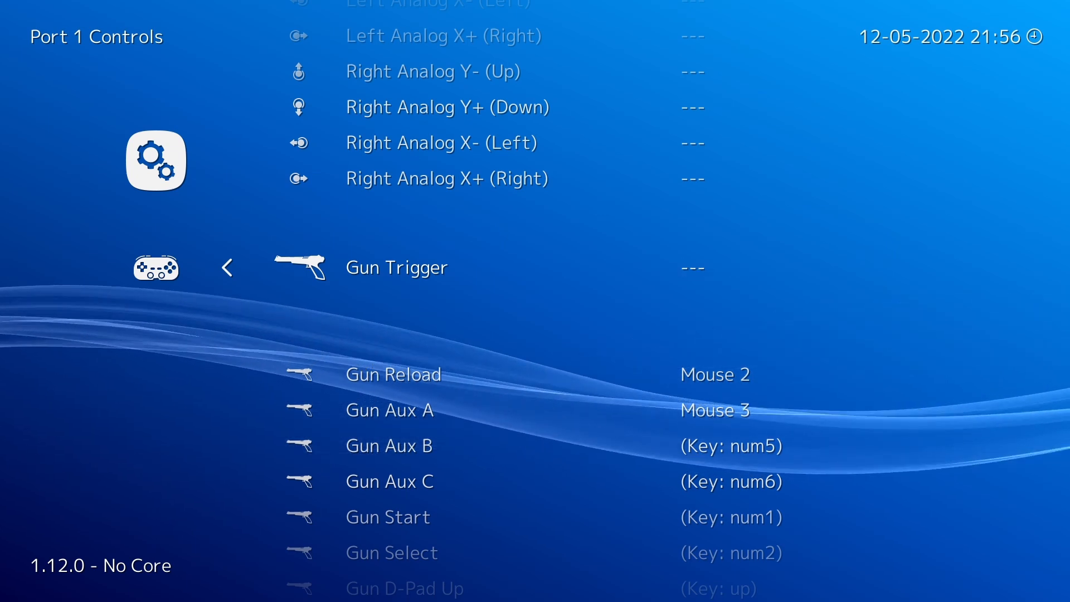
pyautogui.scroll(-3)
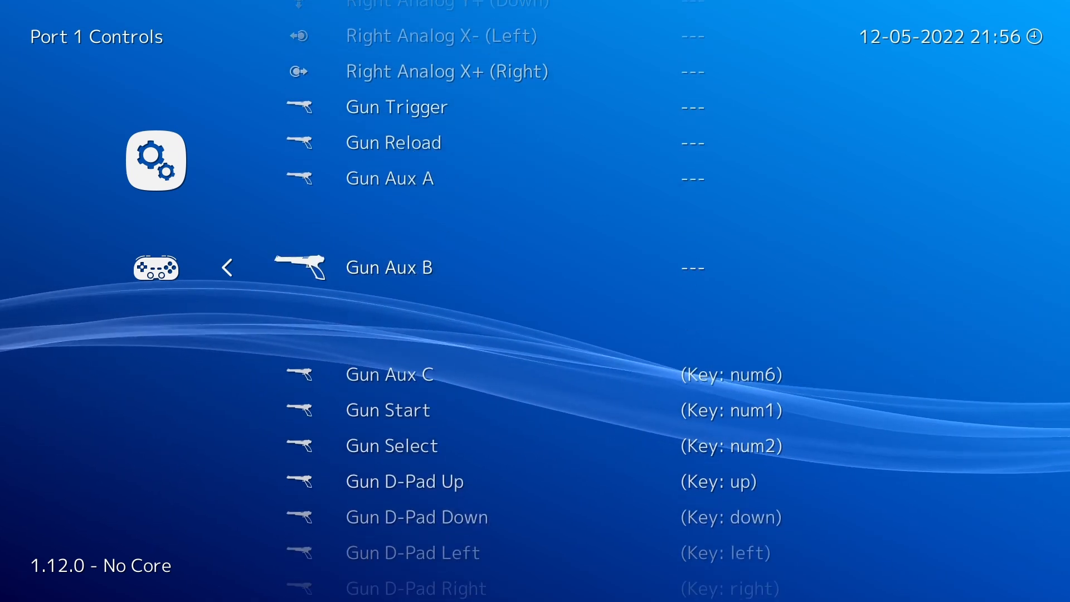
pyautogui.scroll(-3)
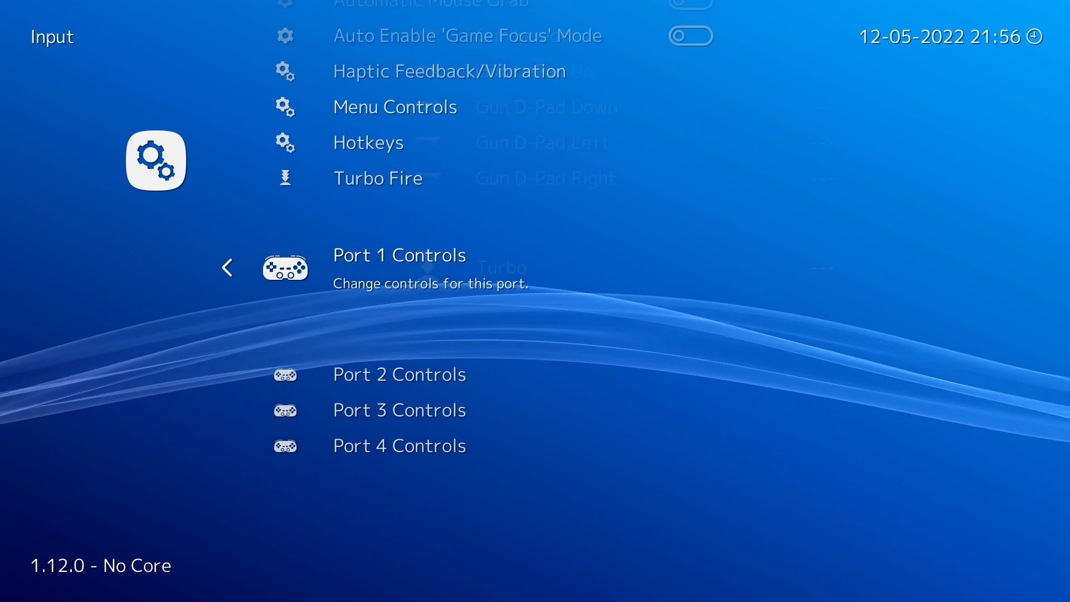
# Show the Port 2 Controls gun bindings, all unassigned, then back out.
pyautogui.click(399, 374)
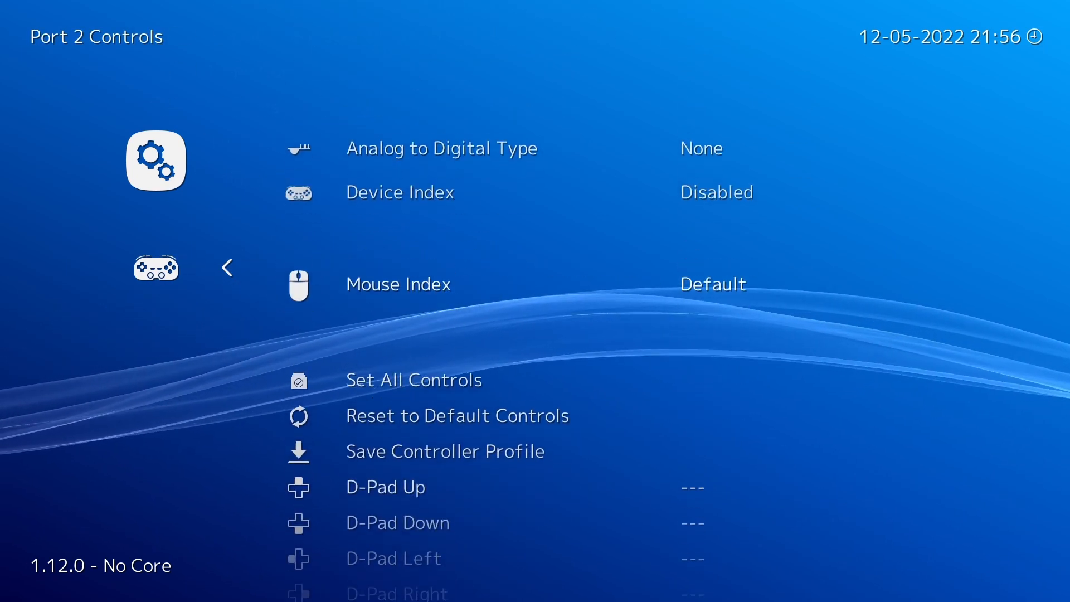
pyautogui.scroll(-3)
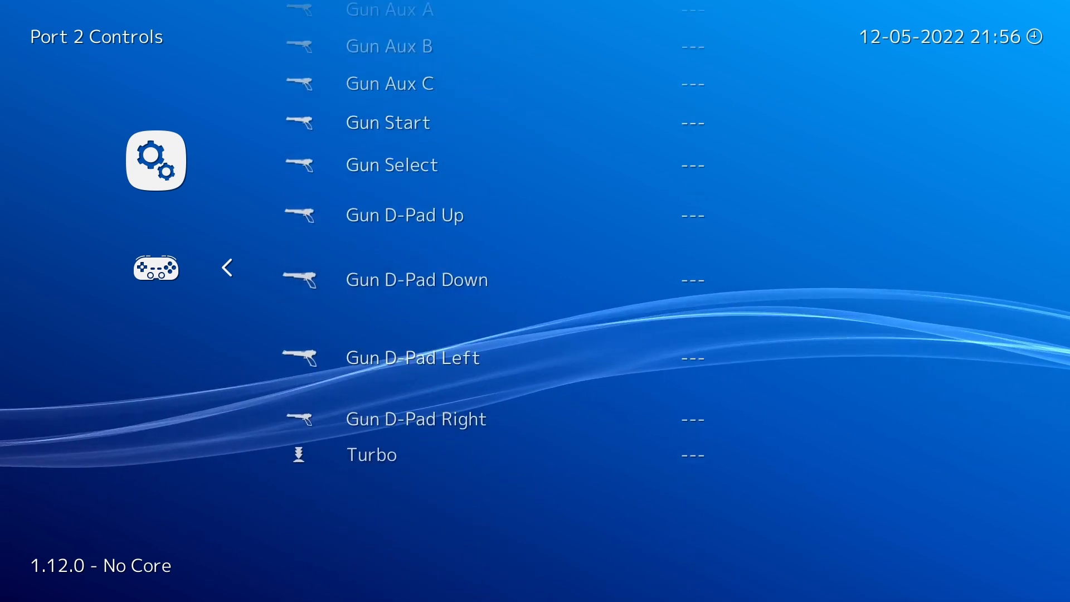
pyautogui.click(226, 267)
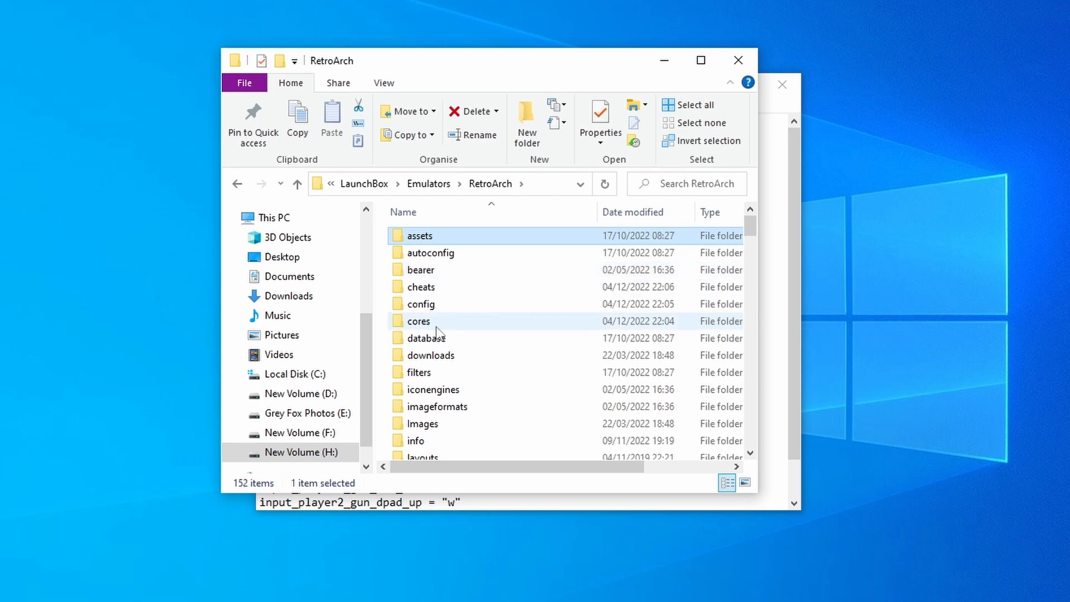
# Browse into RetroArch's config folder and then its Flycast subfolder.
pyautogui.doubleClick(421, 303)
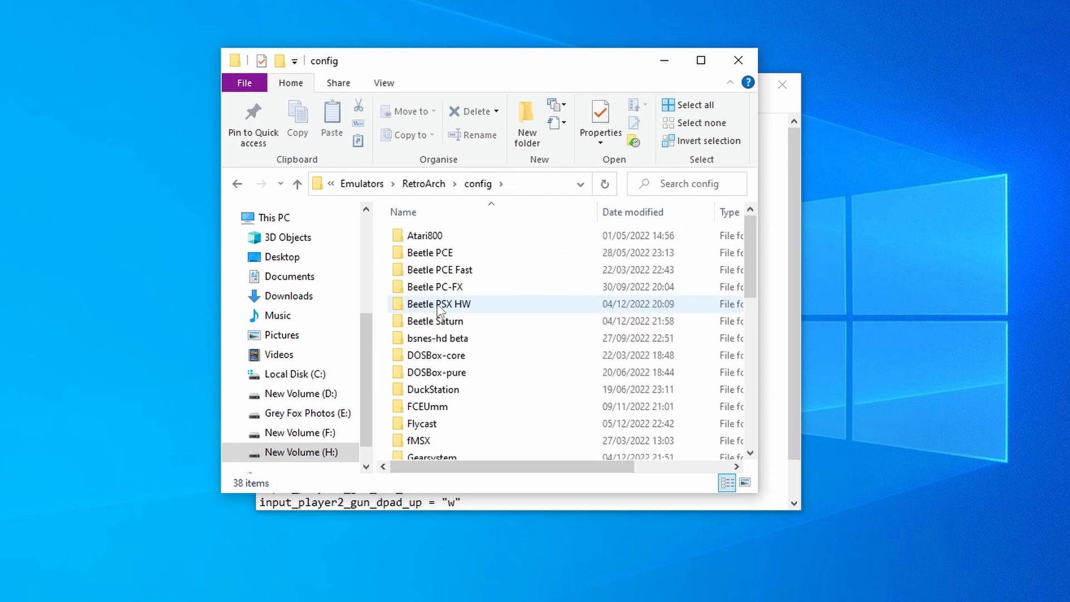
pyautogui.moveTo(439, 304)
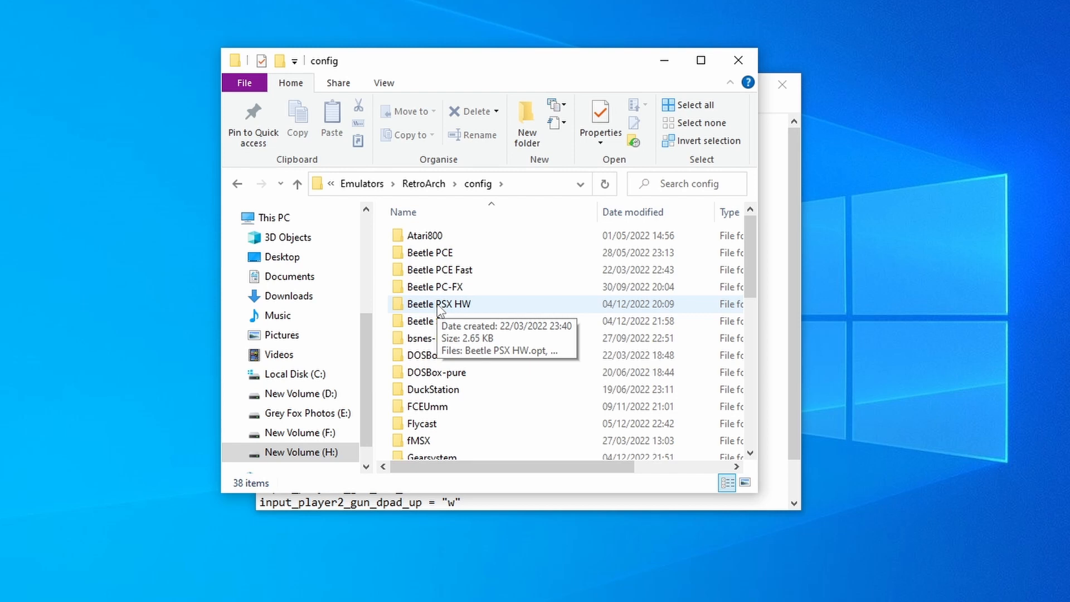
pyautogui.moveTo(467, 407)
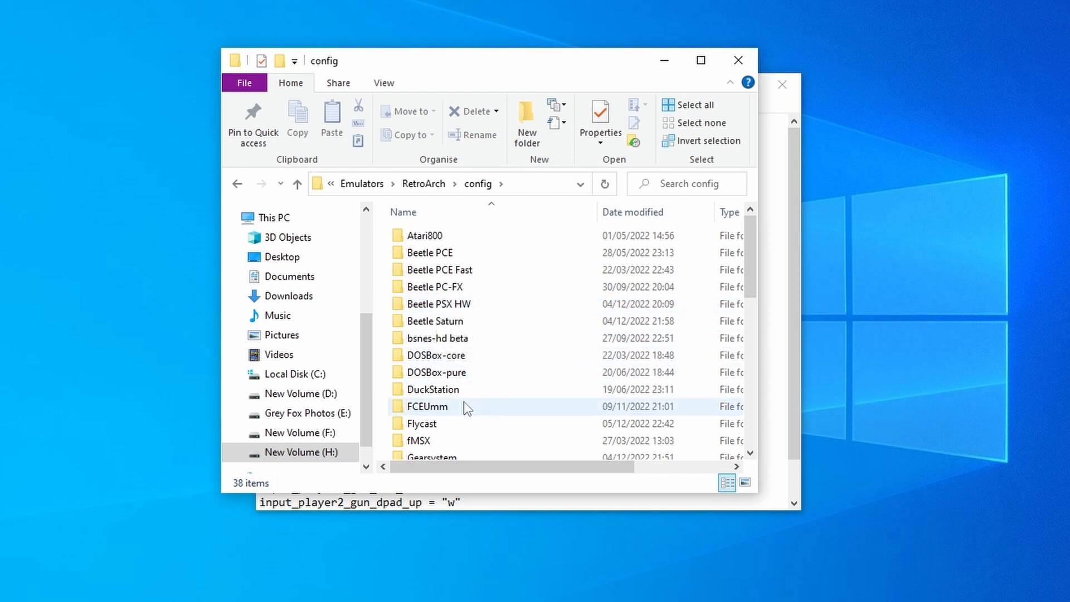
pyautogui.moveTo(437, 392)
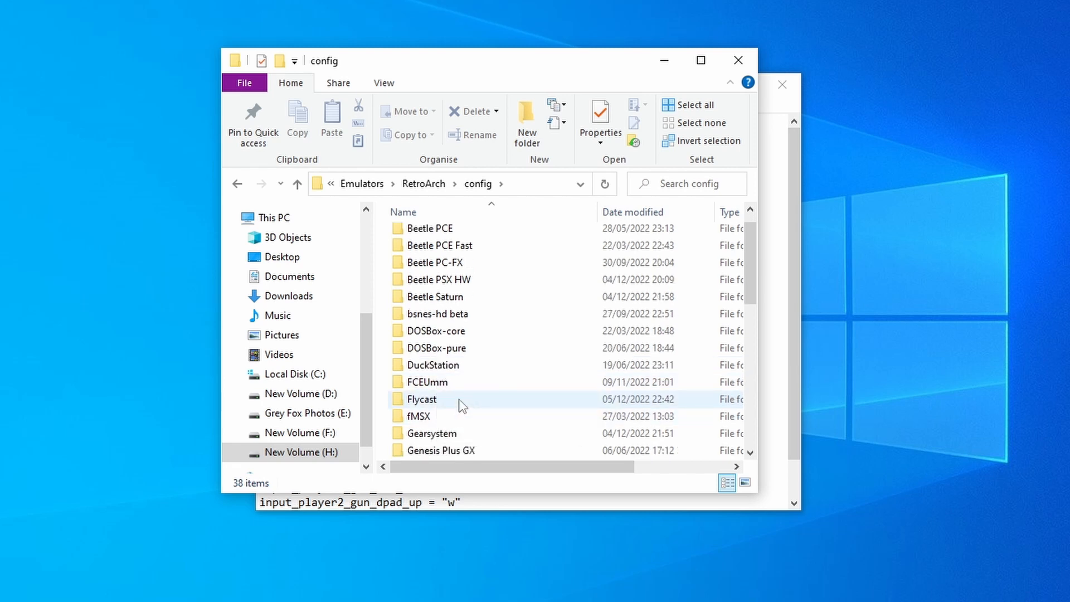
pyautogui.doubleClick(421, 400)
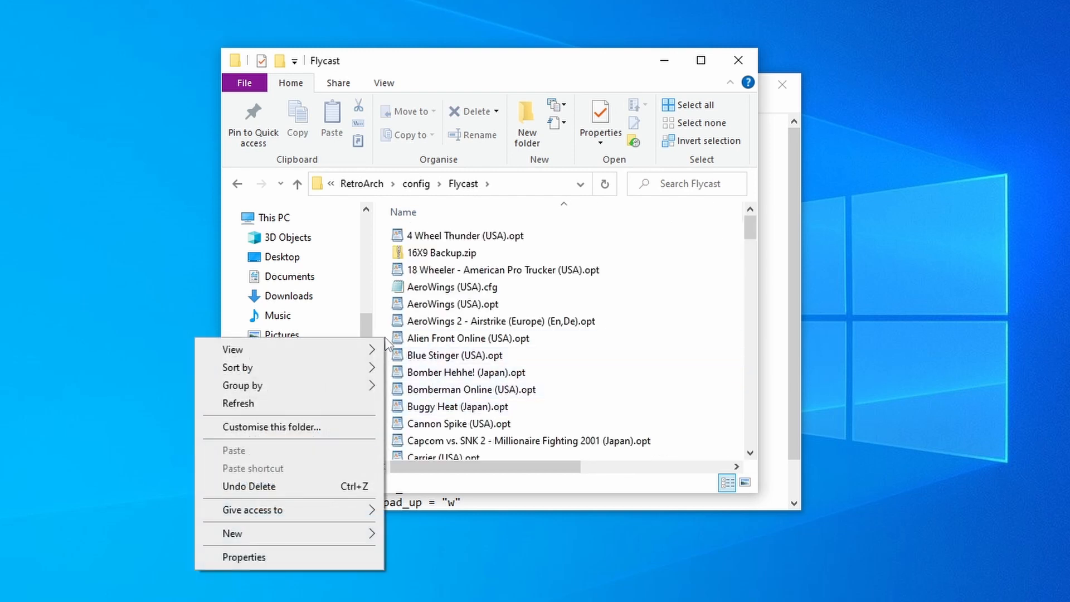
# Create a new text document named 'House of the Dead 2, The (USA).cfg', confirming the extension change.
pyautogui.click(232, 532)
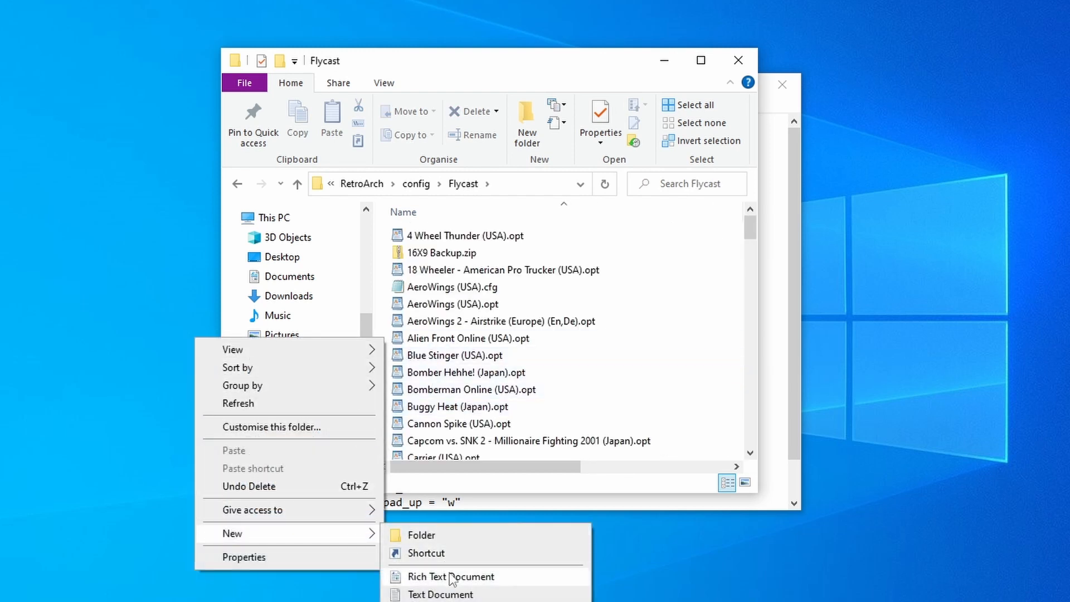
pyautogui.click(443, 593)
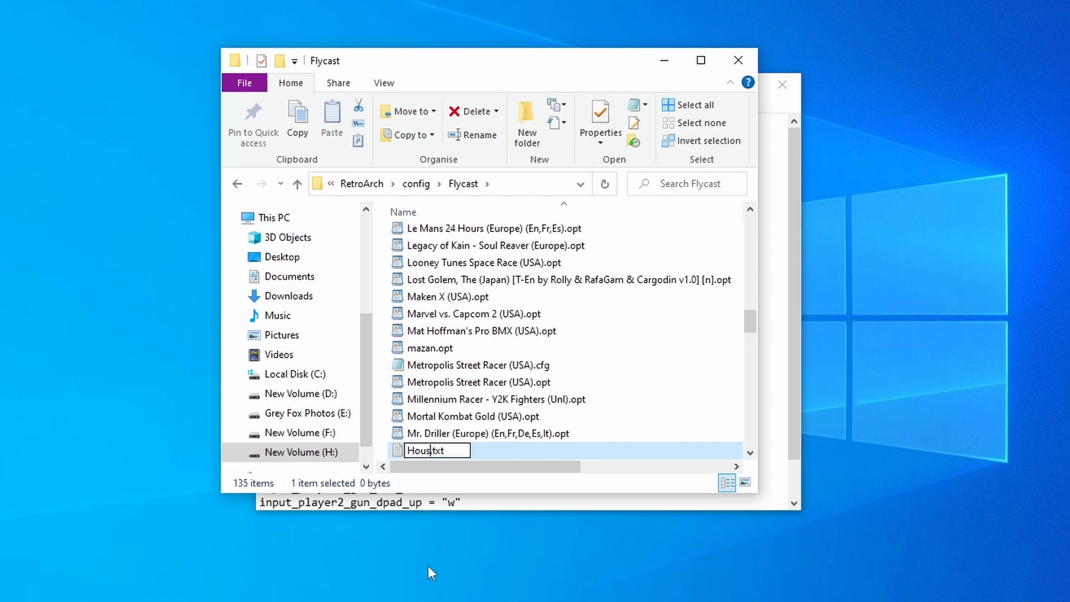
pyautogui.write('House of the Dead 2, The (USA')
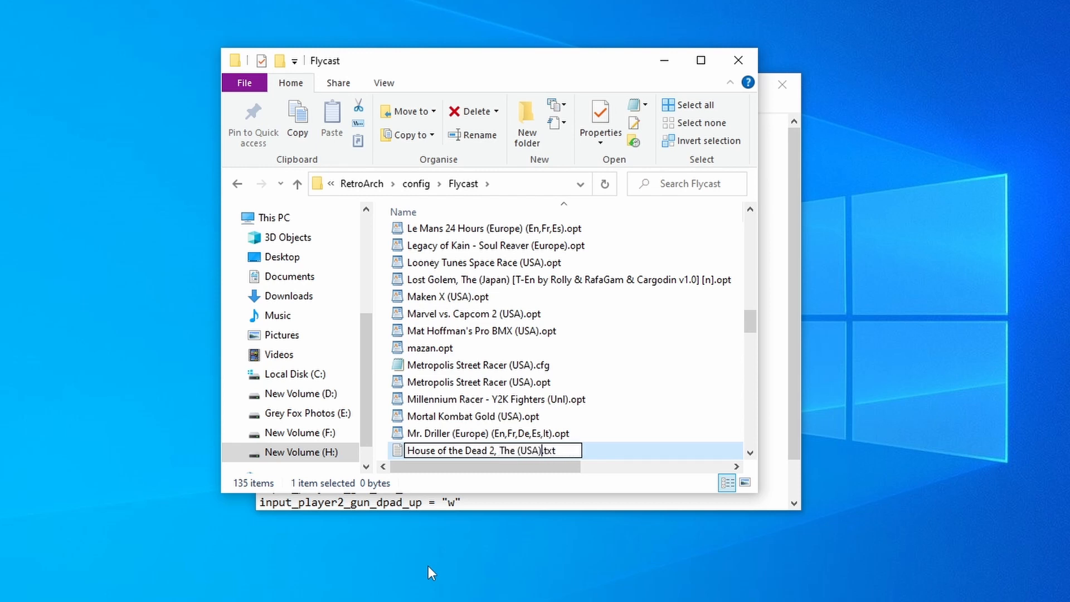
pyautogui.moveTo(579, 482)
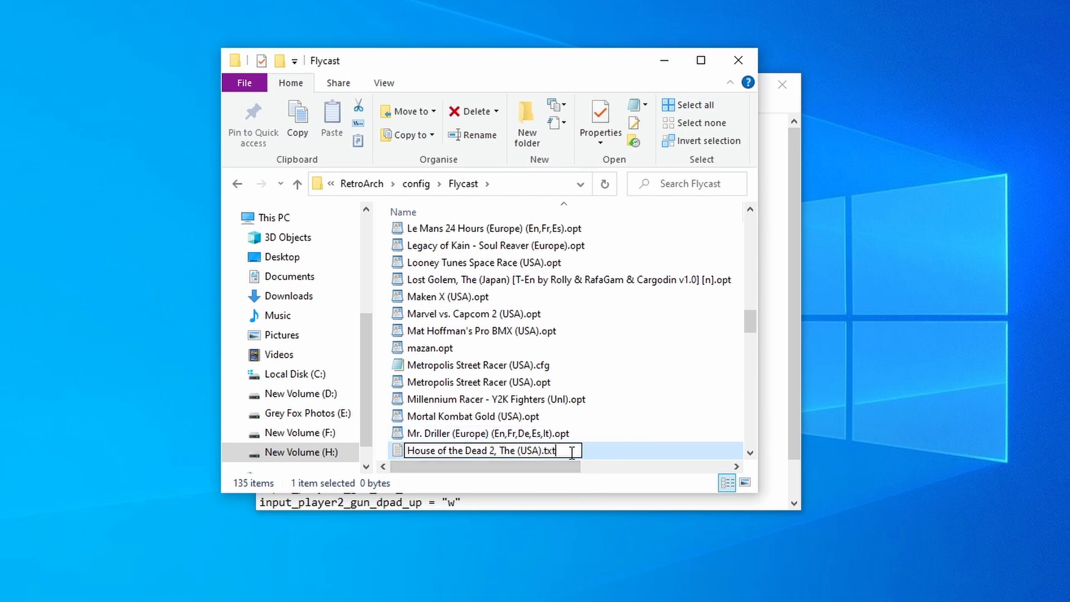
pyautogui.press('Backspace')
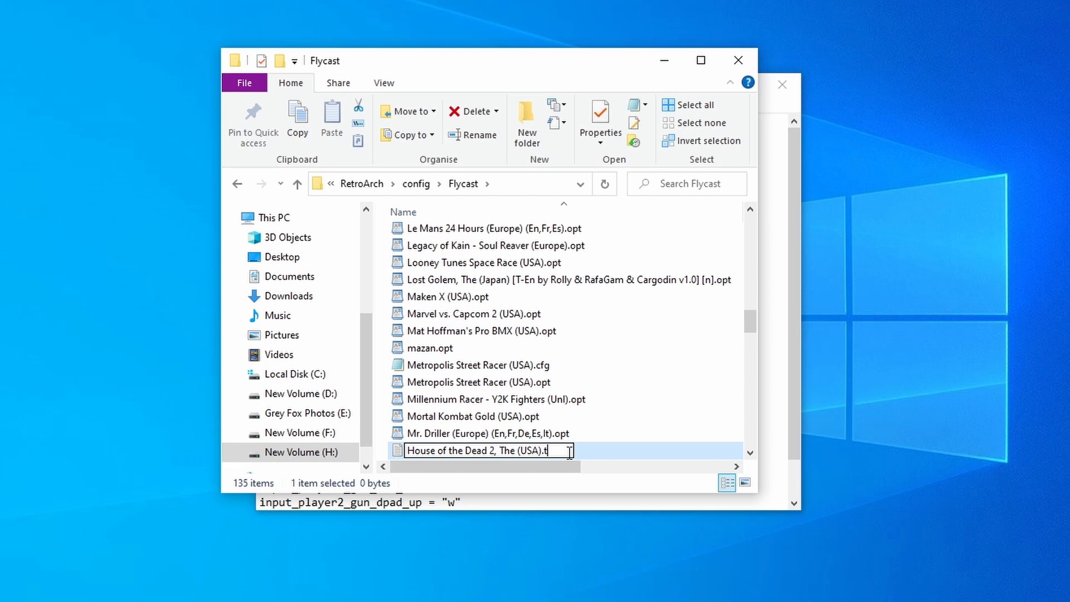
pyautogui.write('c')
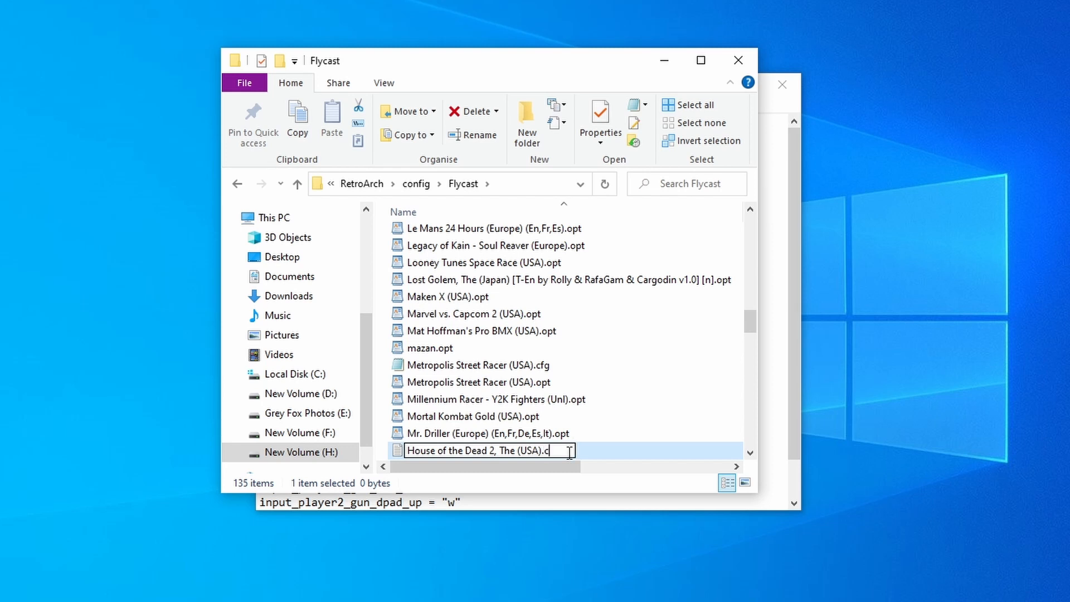
pyautogui.press('Return')
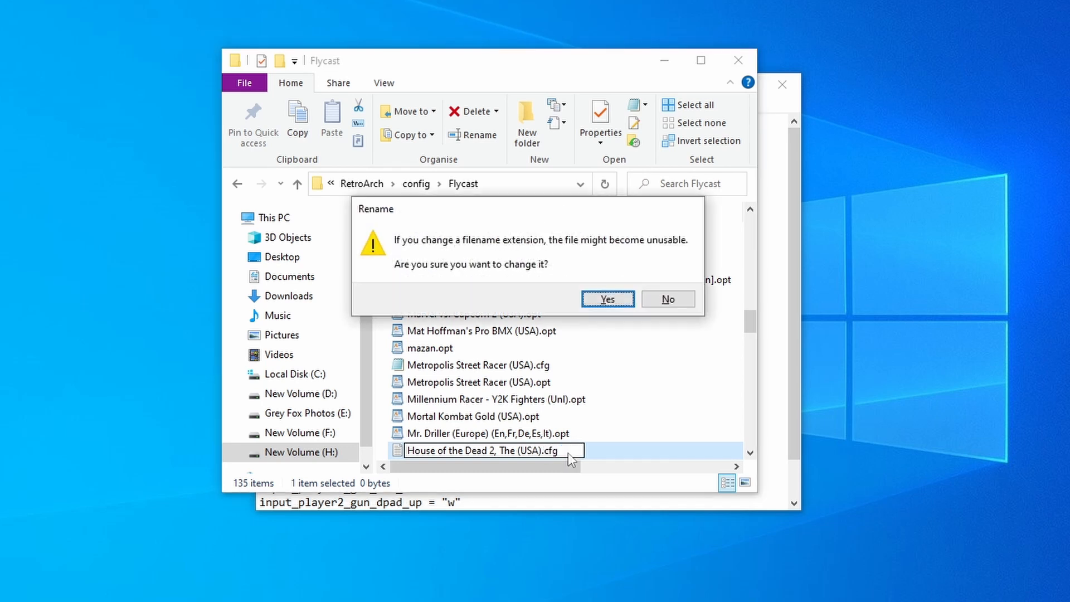
pyautogui.click(606, 299)
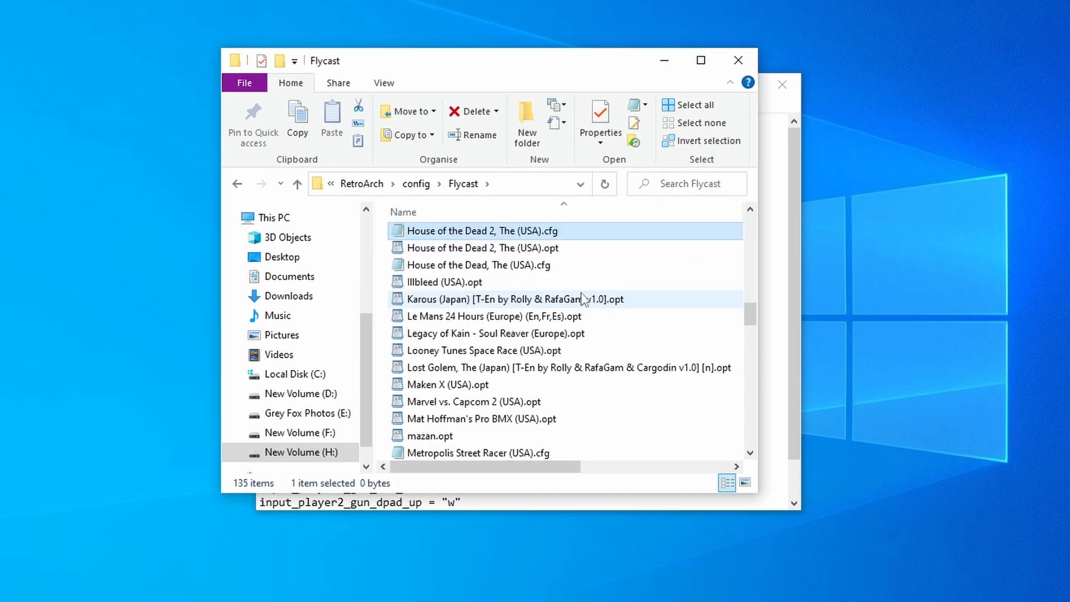
# Load the new House of the Dead 2 cfg file in Notepad.
pyautogui.doubleClick(481, 231)
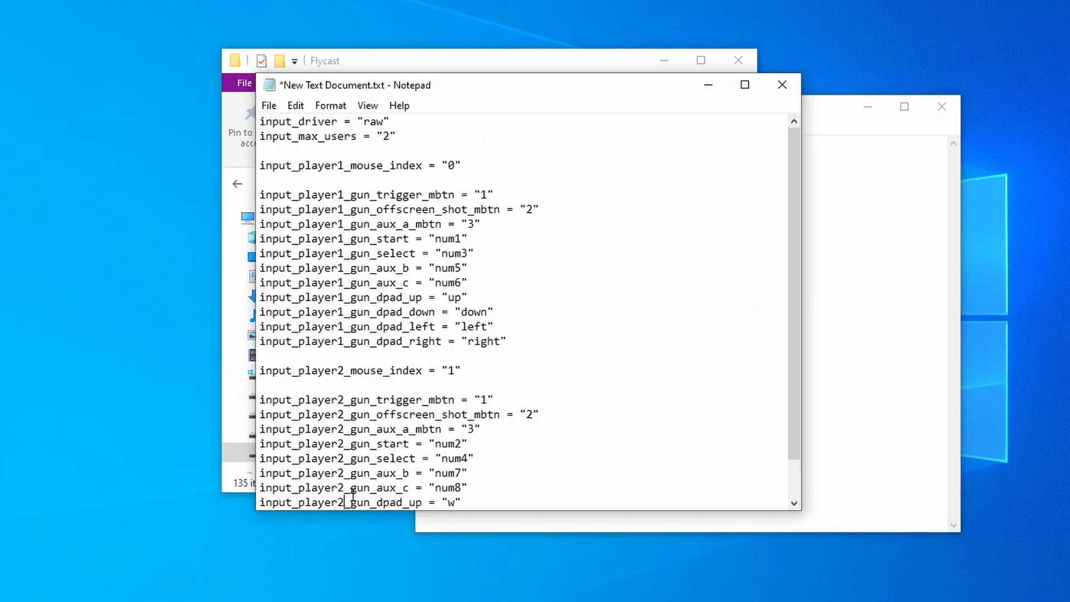
# Select all the player 1 and 2 gun input lines in the notes and switch to the empty cfg window.
pyautogui.scroll(-3)
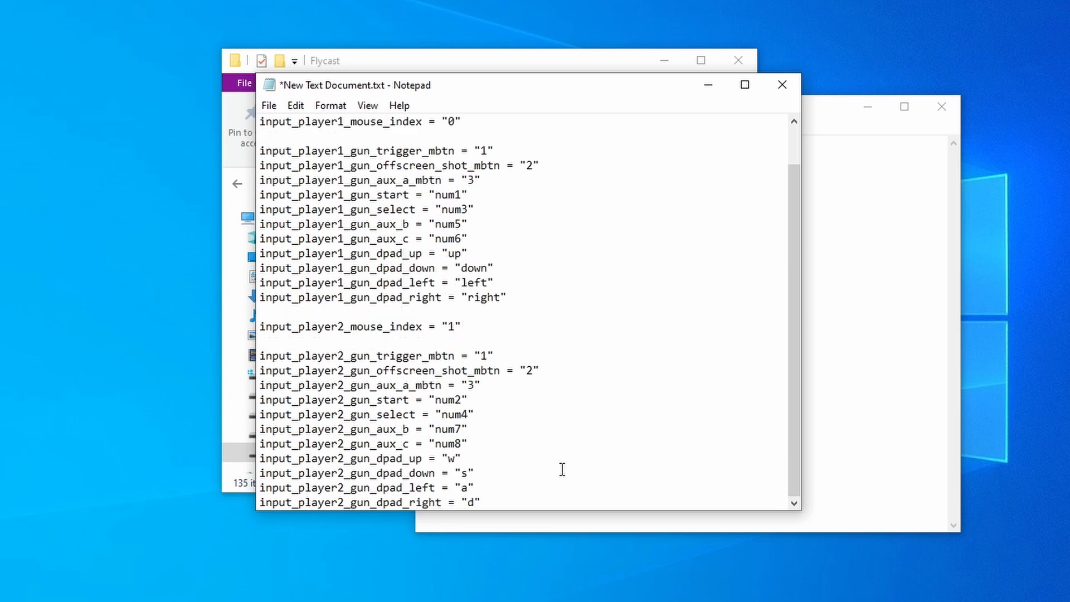
pyautogui.press('ctrl+a')
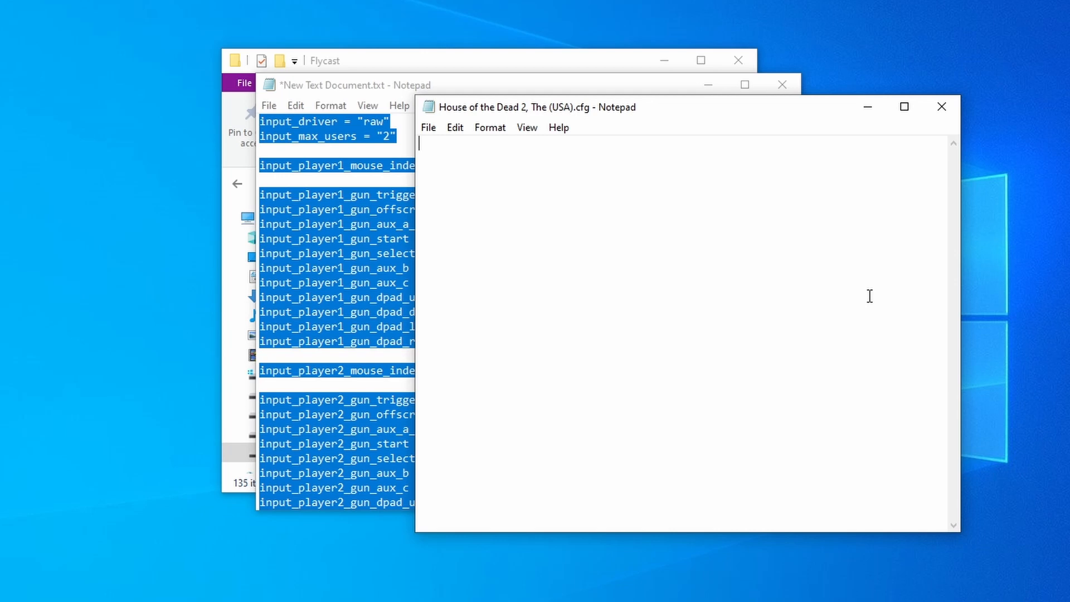
pyautogui.click(455, 127)
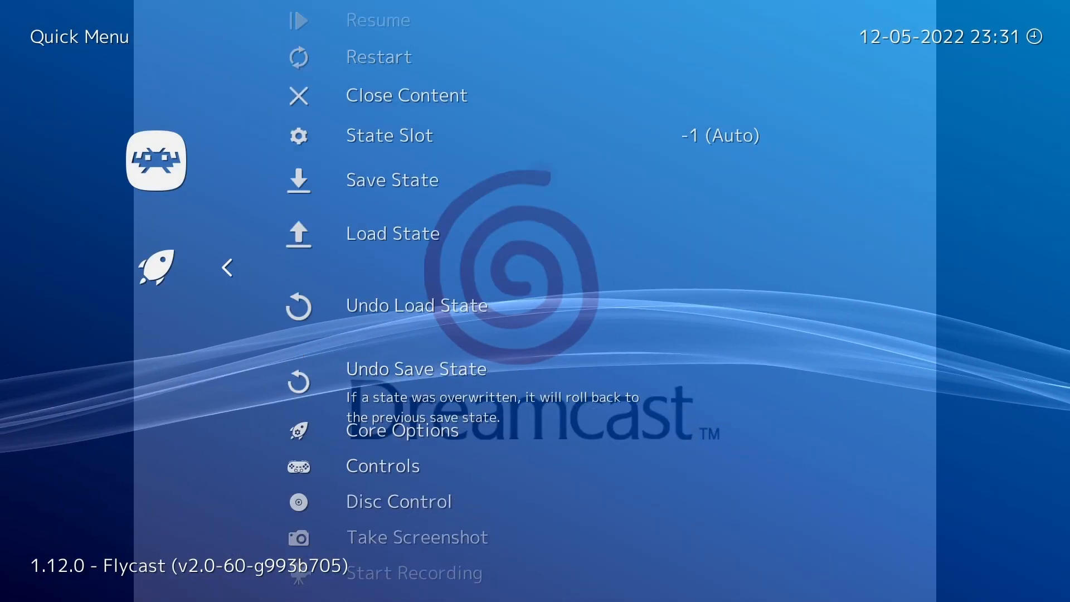
# In Quick Menu Controls, set both ports' Device Type to Light Gun and bring up Manage Remap Files.
pyautogui.click(383, 466)
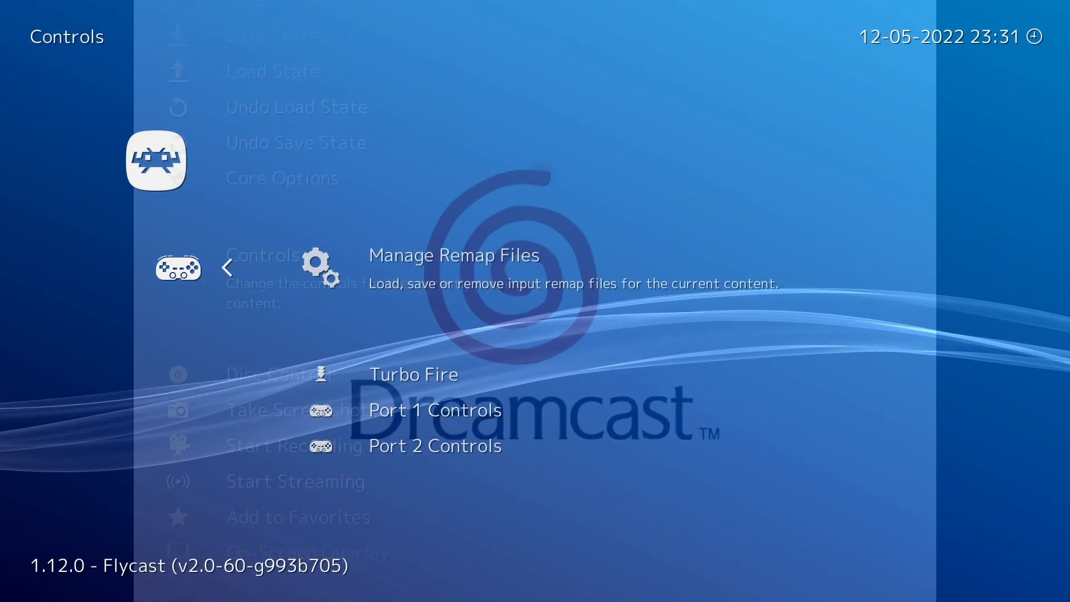
pyautogui.click(435, 409)
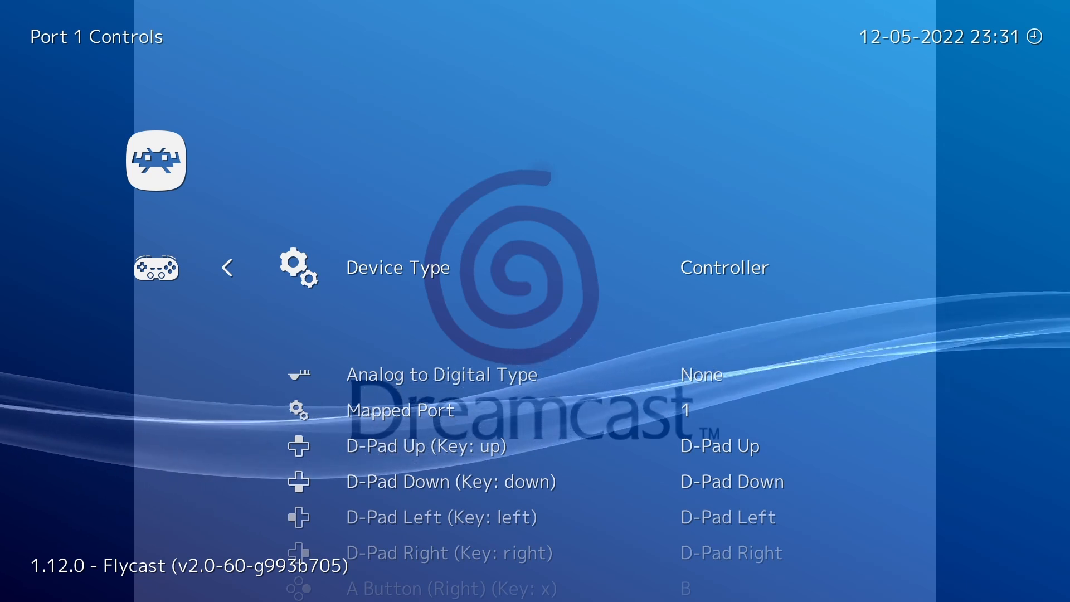
pyautogui.click(397, 266)
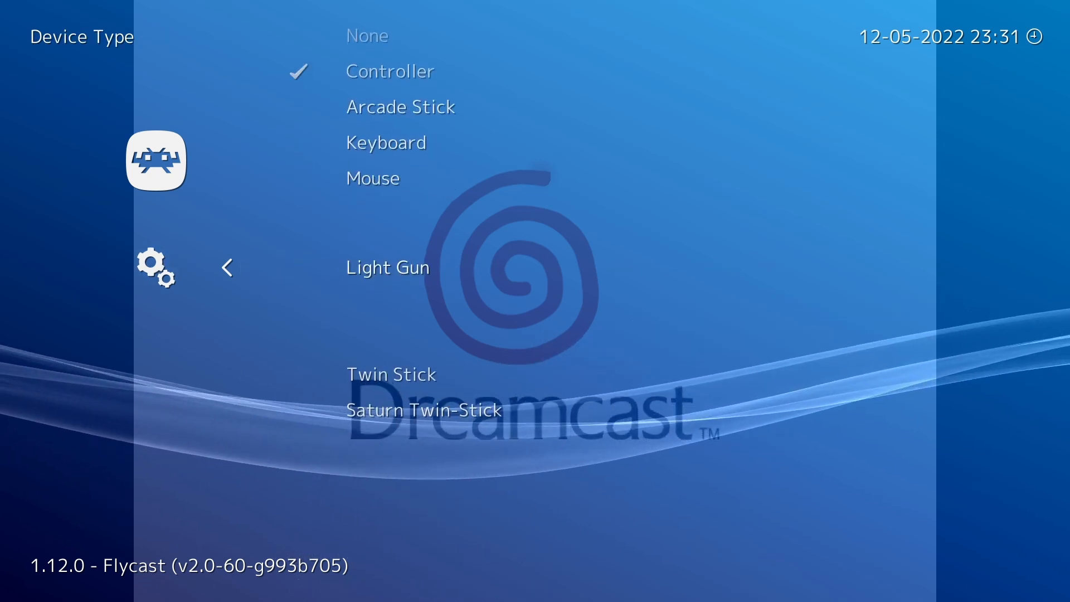
pyautogui.click(226, 267)
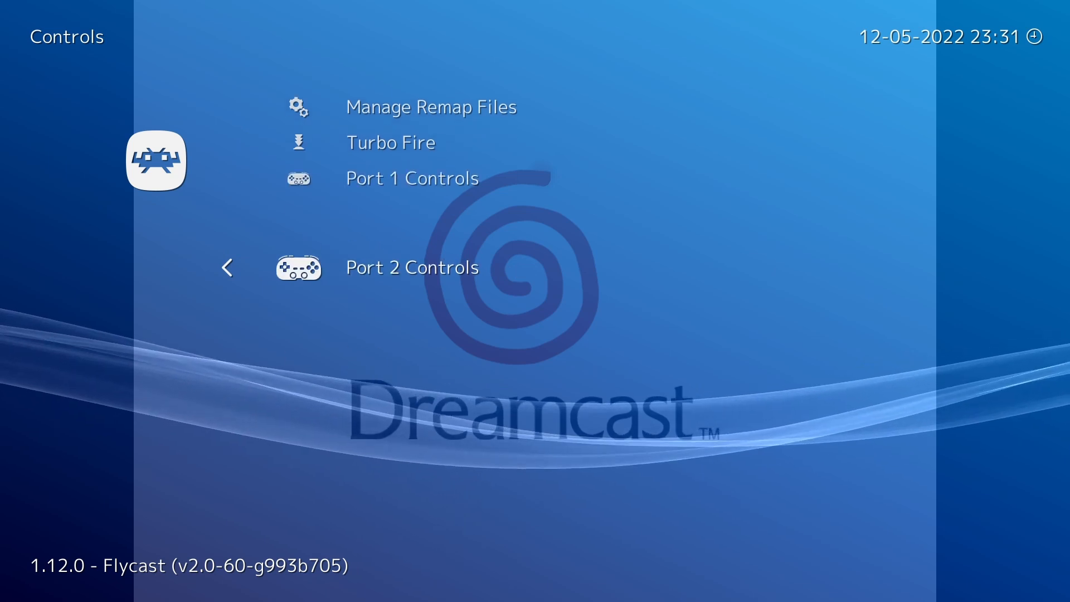
pyautogui.click(412, 266)
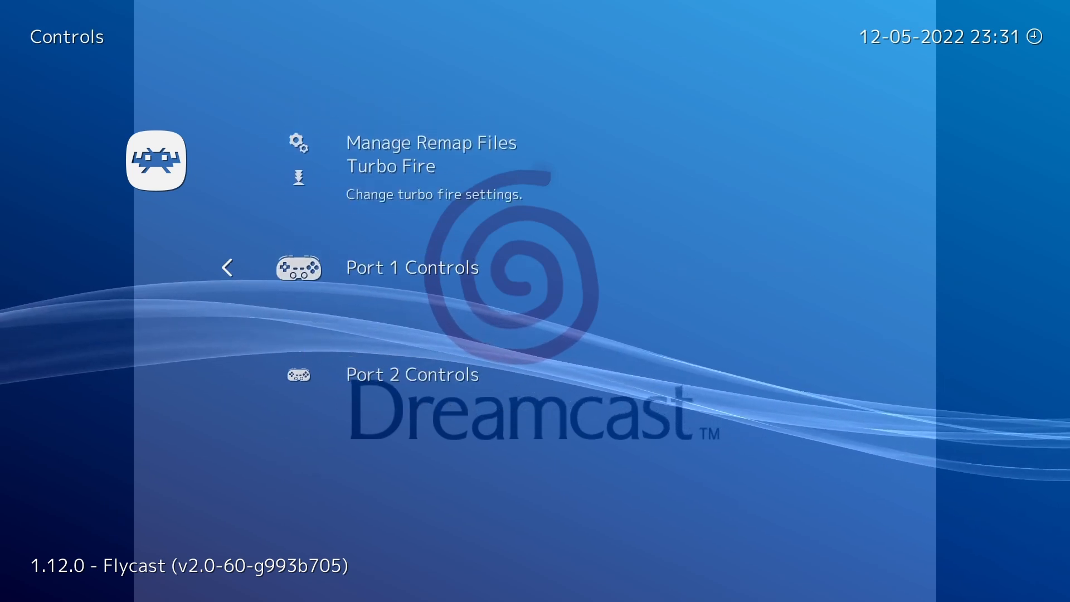
pyautogui.click(432, 143)
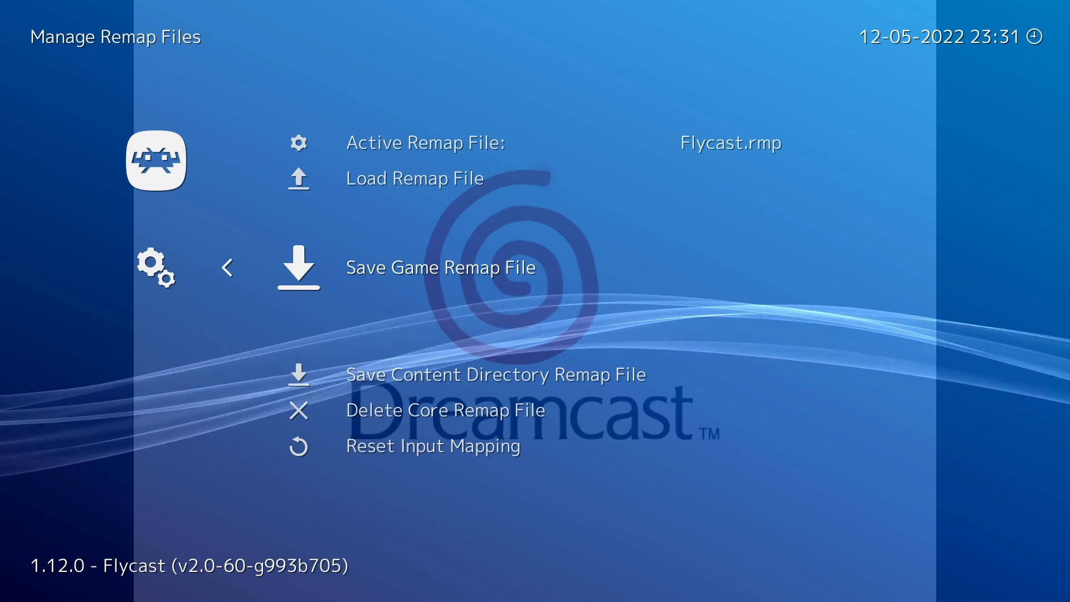
# Save the Light Gun mapping as the game remap file and resume the game.
pyautogui.click(440, 266)
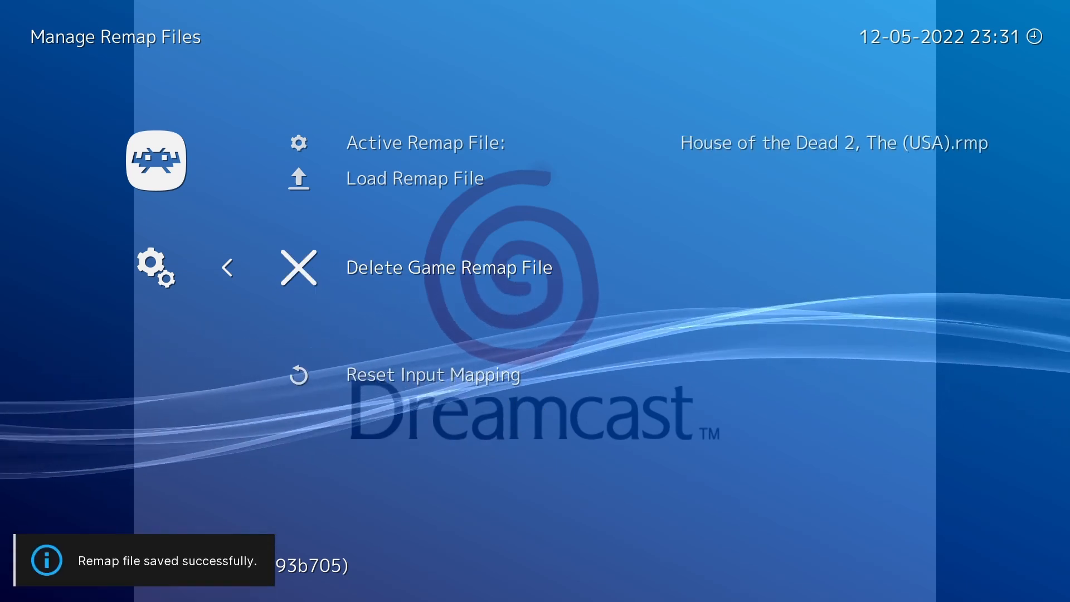
pyautogui.click(226, 267)
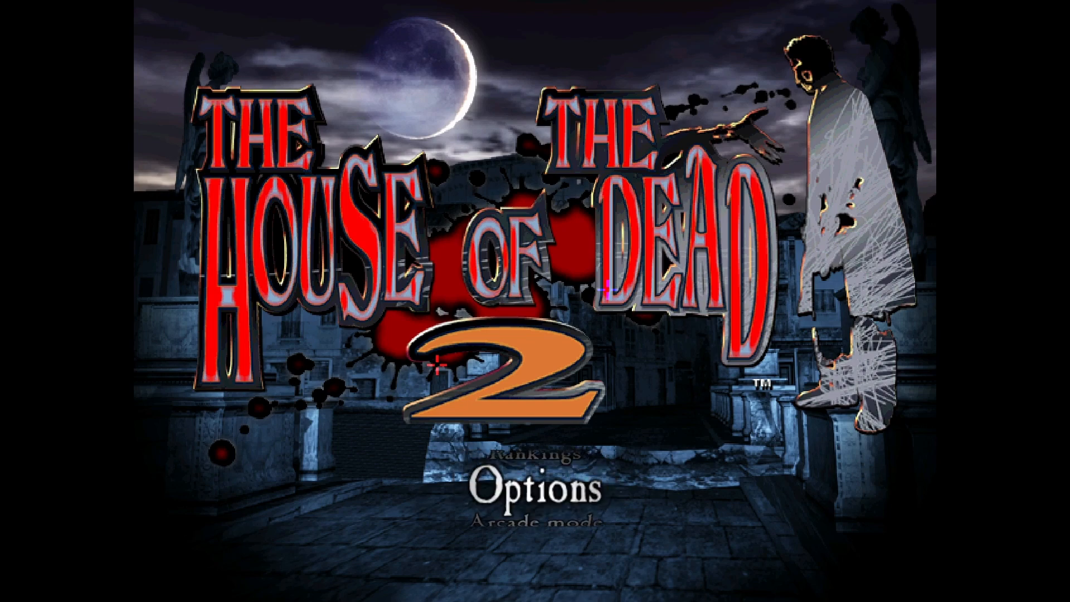
# Run Gun Calibration from the game's options, shooting the player 1 and player 2 targets, then exit.
pyautogui.click(534, 486)
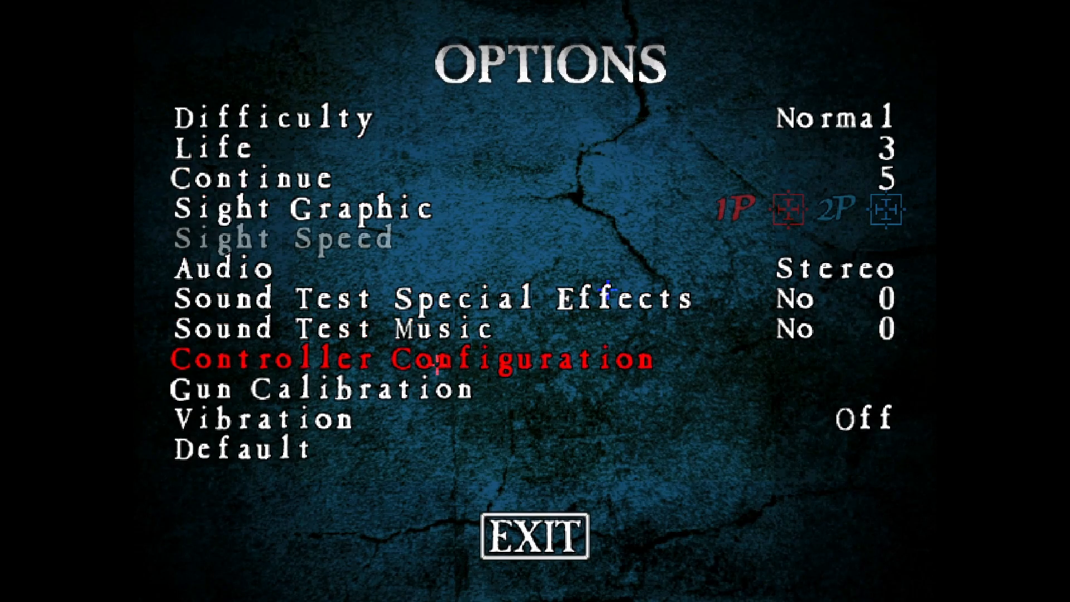
pyautogui.click(324, 389)
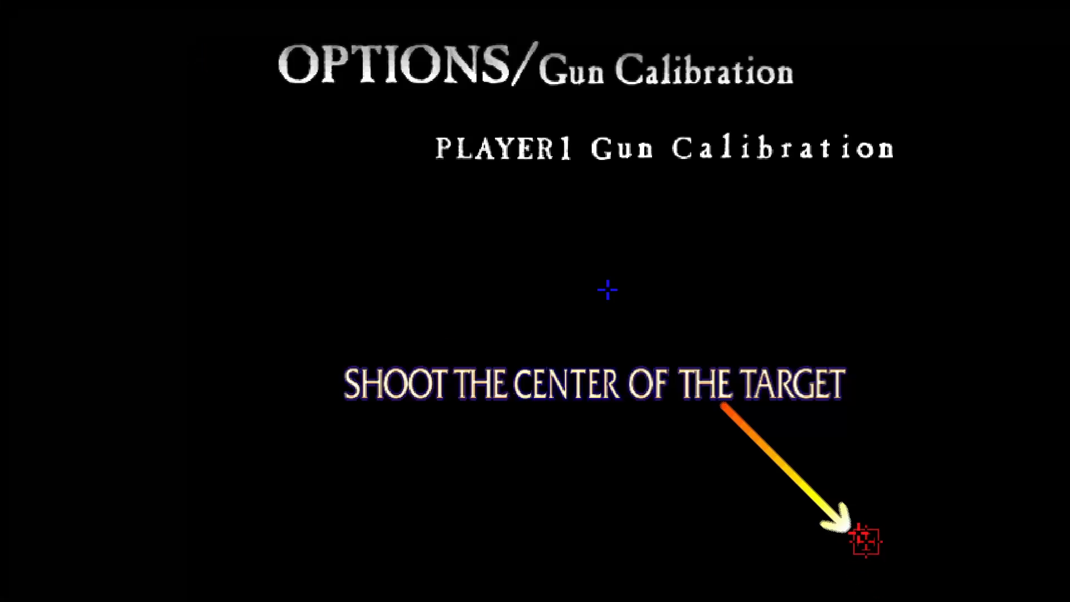
pyautogui.click(868, 540)
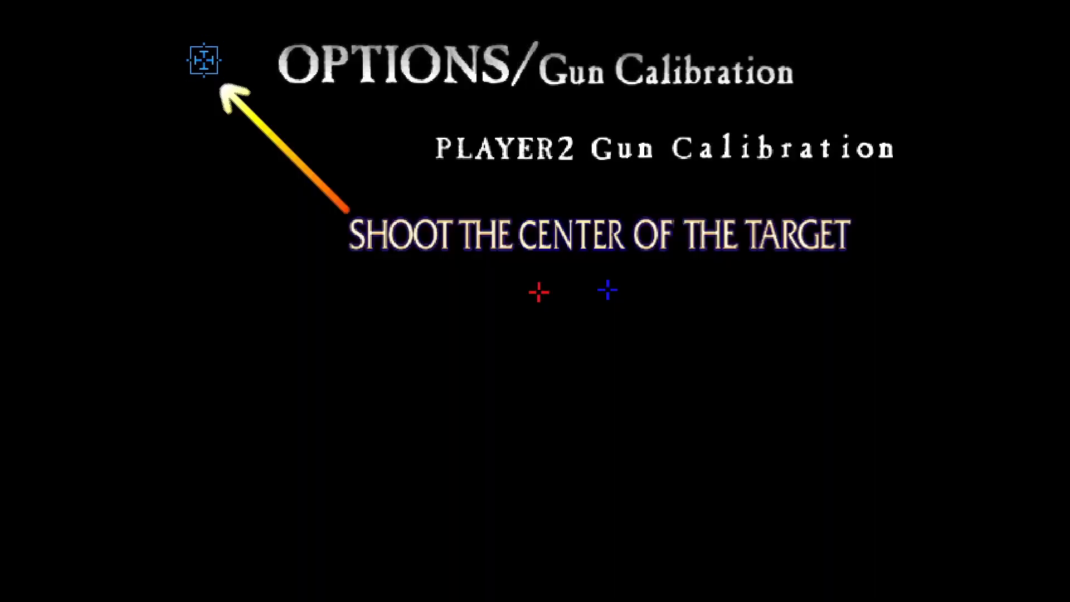
pyautogui.click(202, 60)
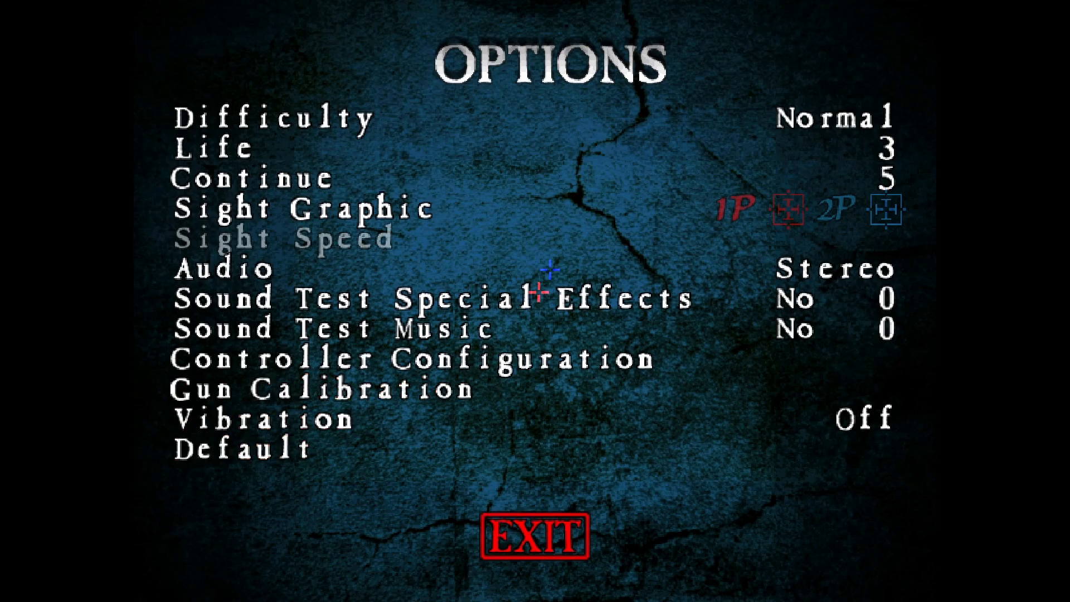
pyautogui.click(537, 536)
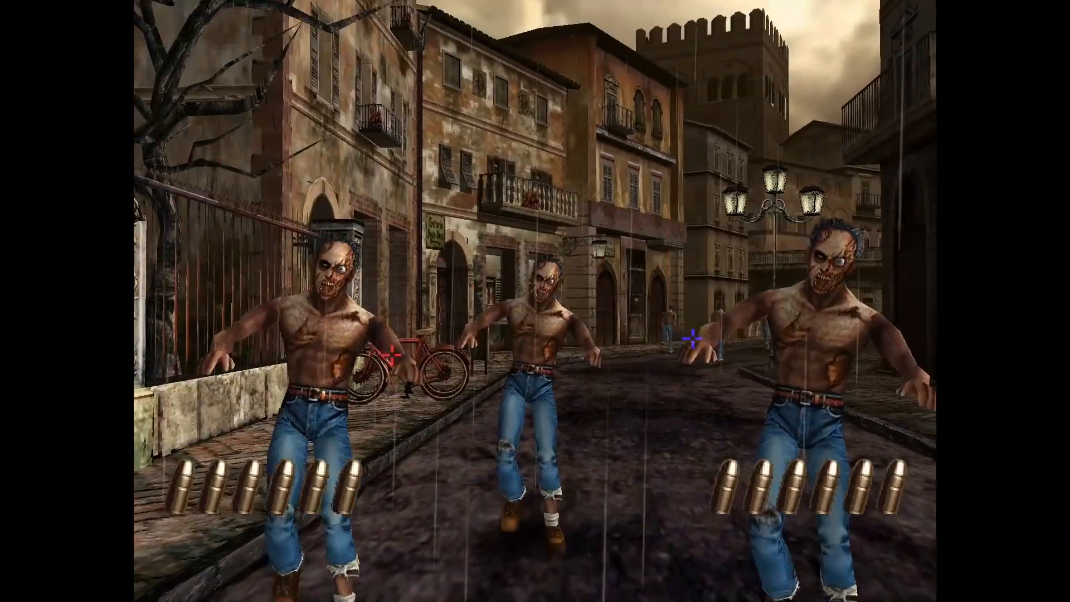
# Shoot at zombies in an Arcade stage to test the calibrated guns.
pyautogui.click(691, 347)
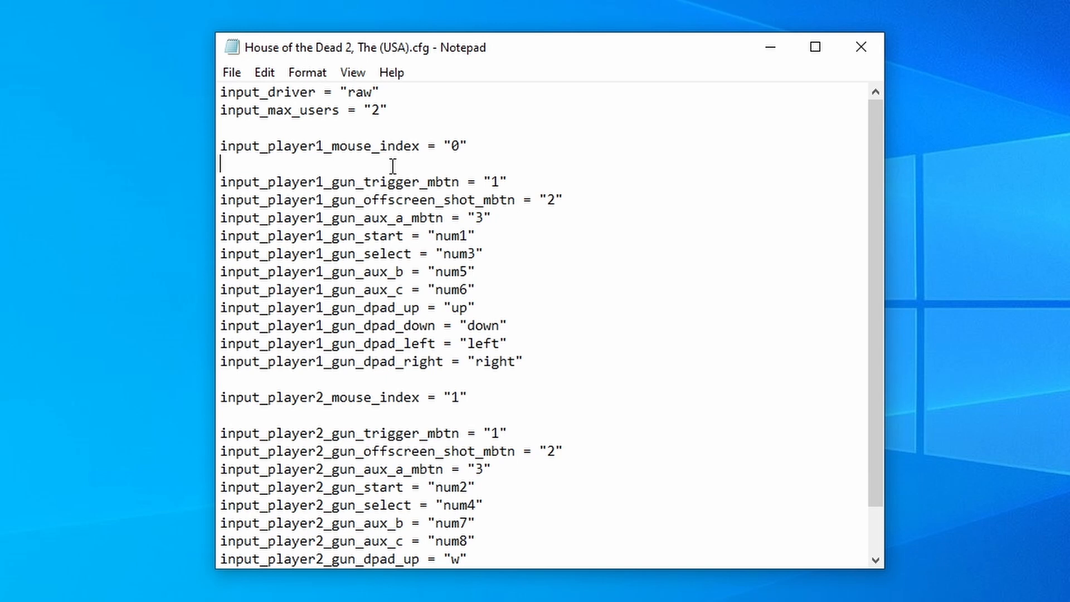
pyautogui.moveTo(553, 348)
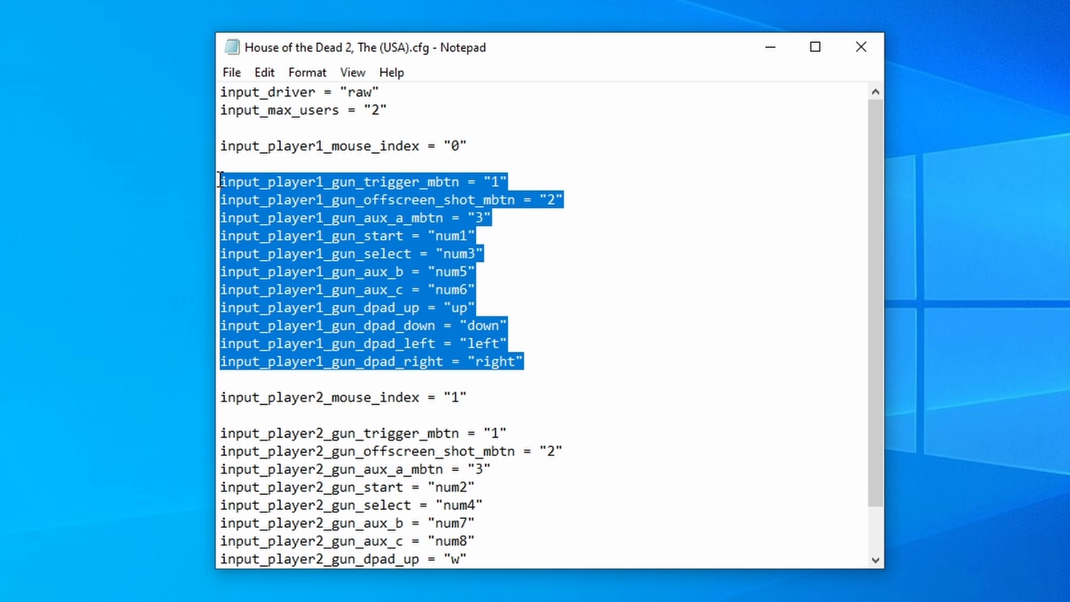
# Locate player 1's gun_offscreen_shot_mbtn and gun_aux_a_mbtn values in the cfg.
pyautogui.click(467, 198)
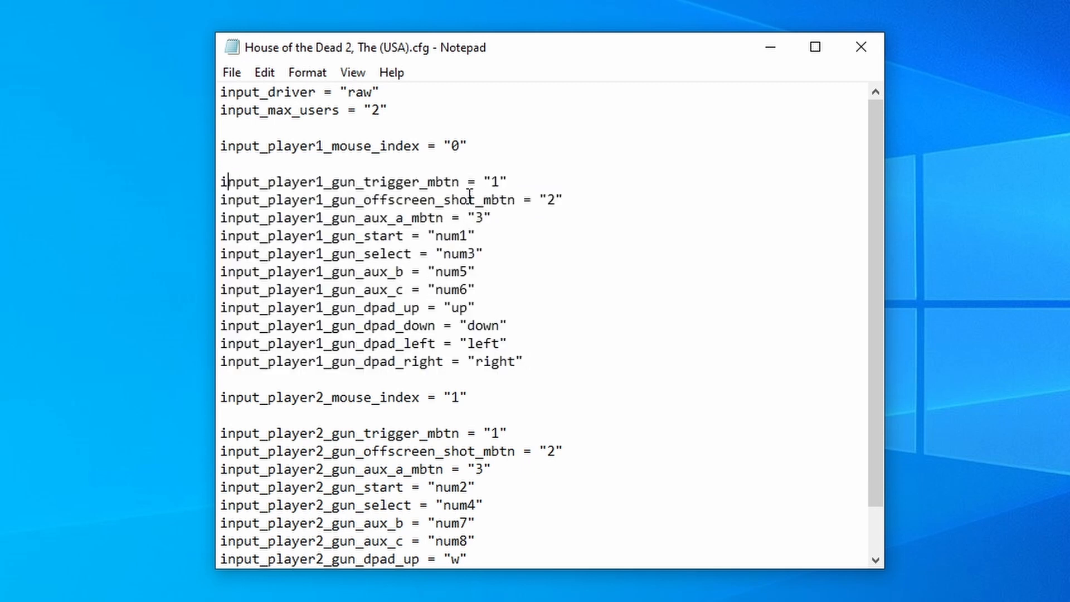
pyautogui.click(549, 200)
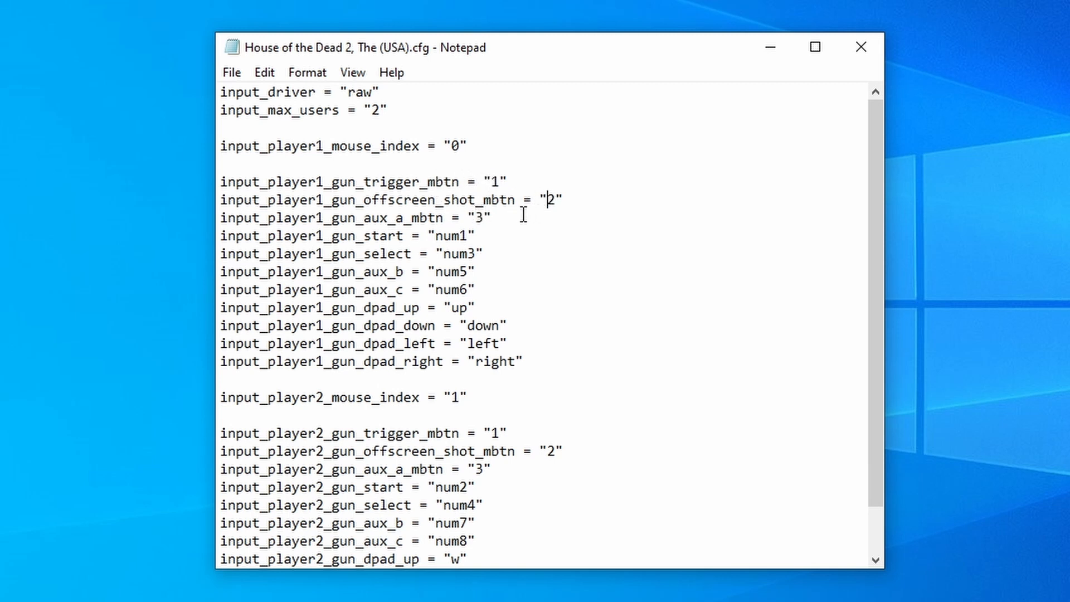
pyautogui.click(478, 217)
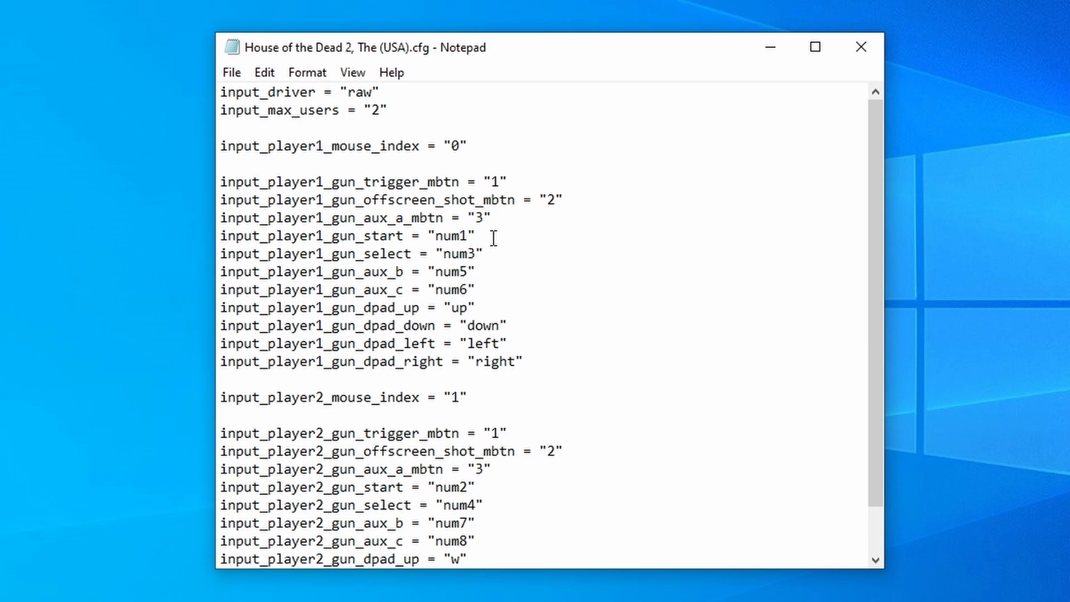
pyautogui.click(477, 217)
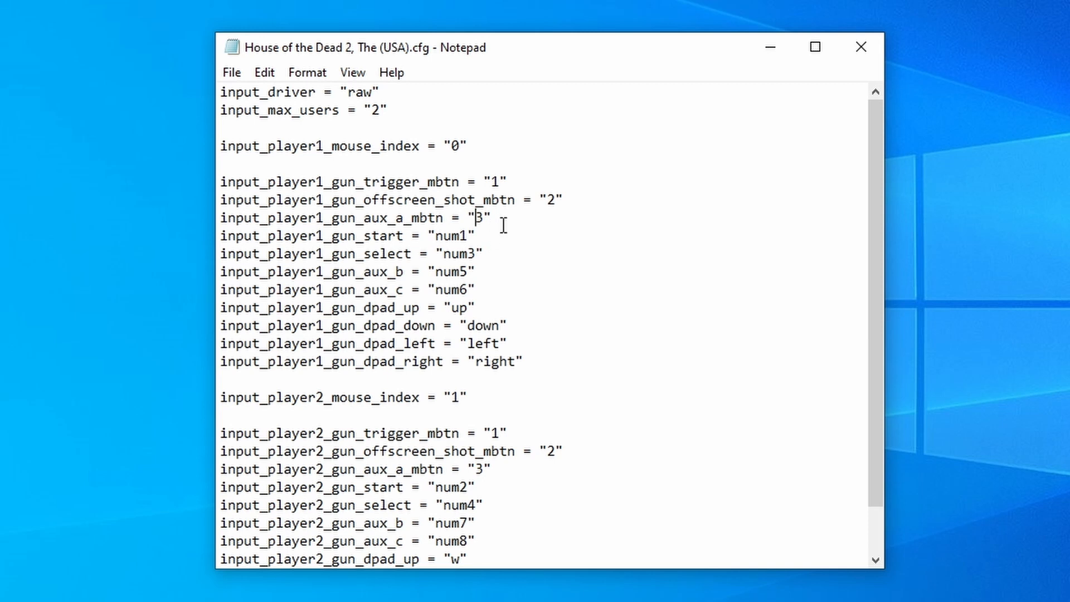
pyautogui.moveTo(511, 218)
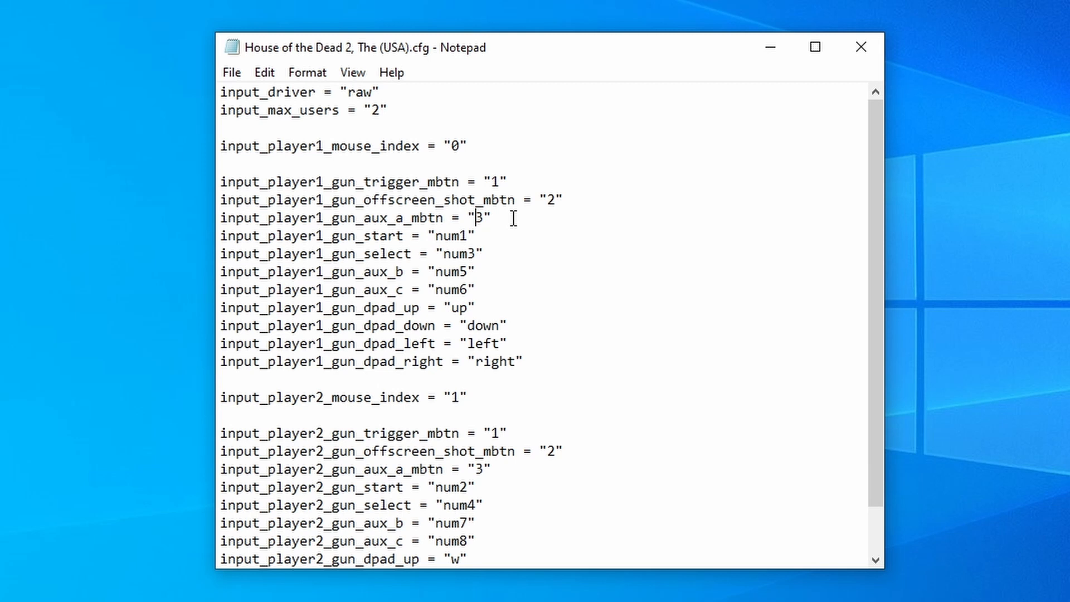
pyautogui.tripleClick(354, 217)
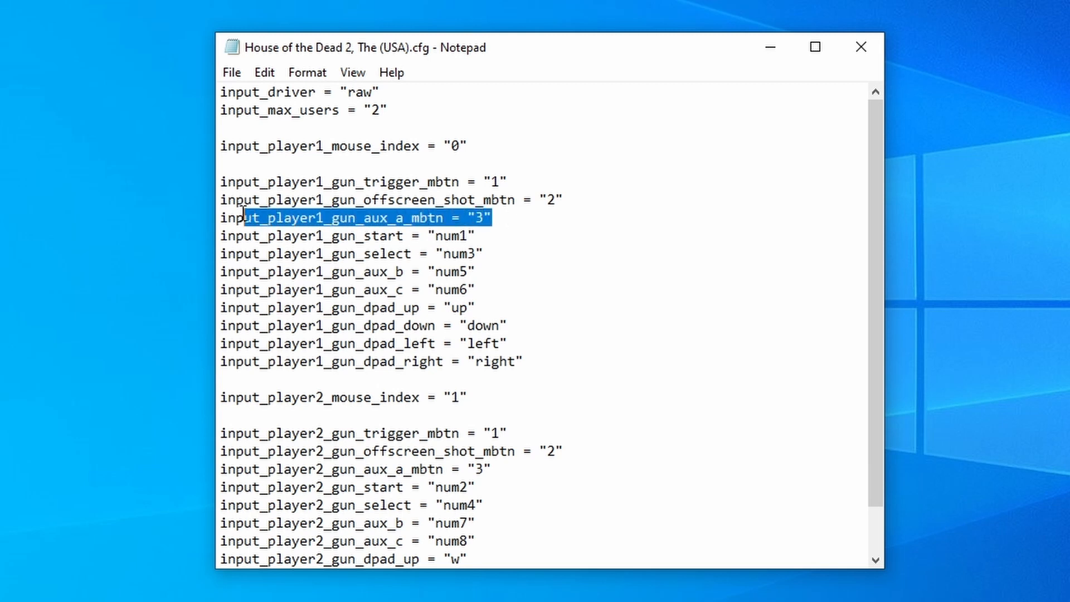
pyautogui.click(299, 217)
pyautogui.write('2')
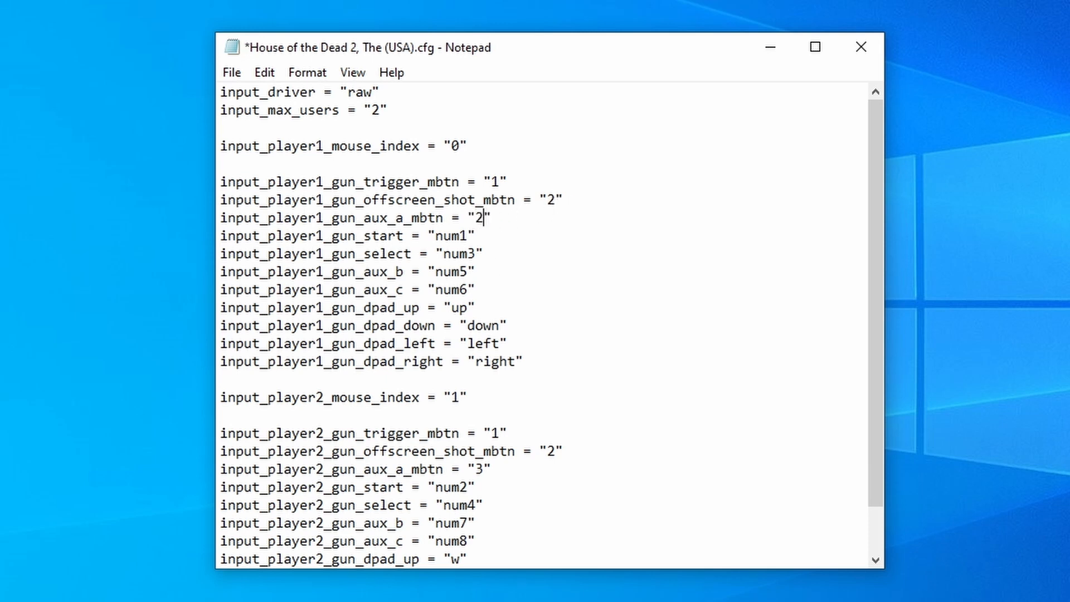
# Set input_player1_gun_offscreen_shot_mbtn to "3" and gun_aux_a_mbtn to "2".
pyautogui.click(554, 199)
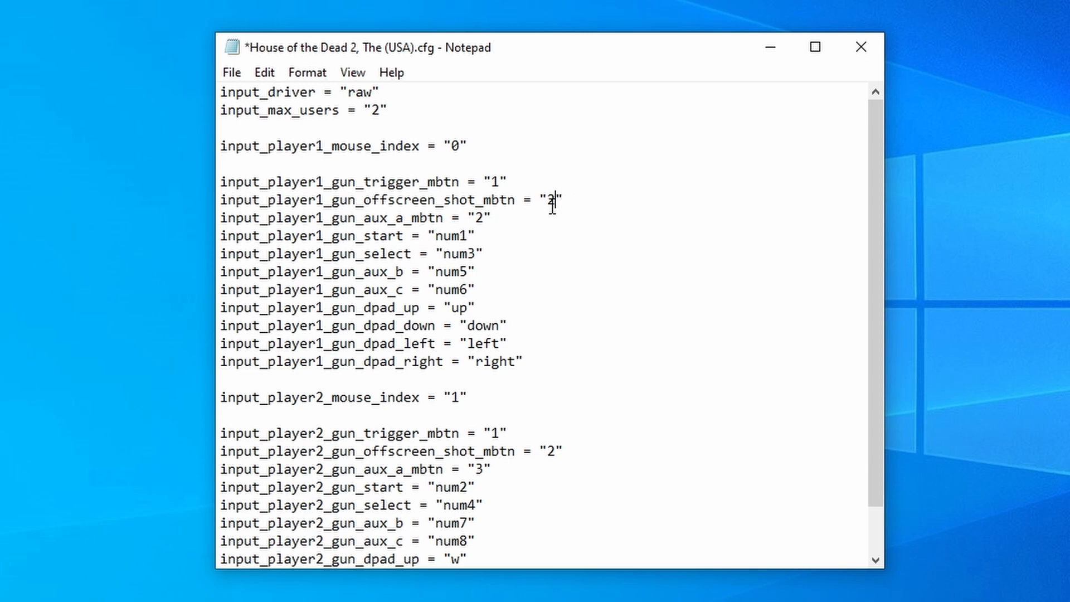
pyautogui.write('3')
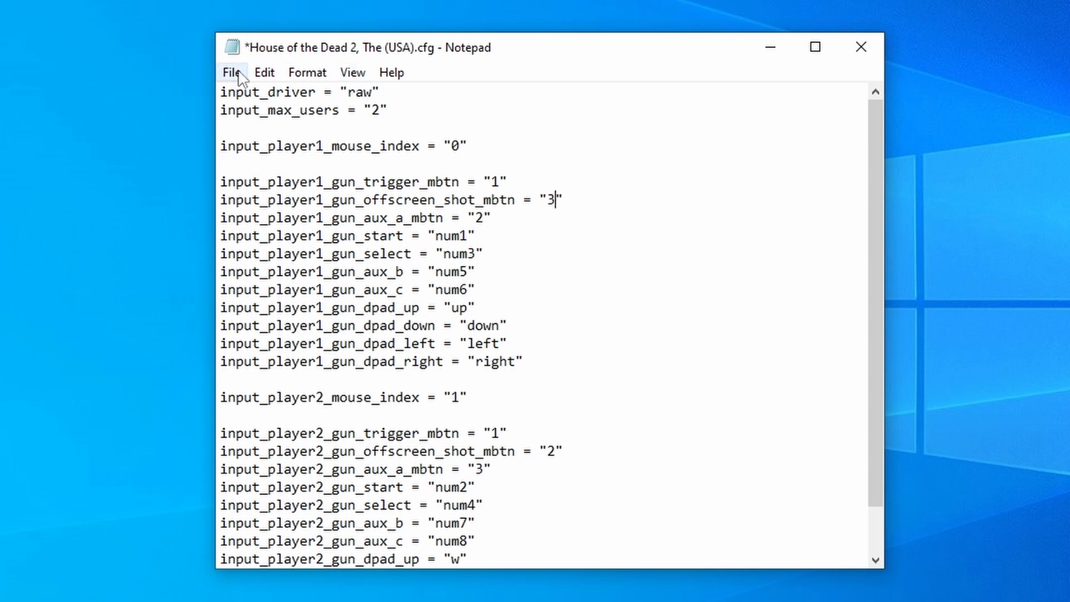
pyautogui.moveTo(517, 261)
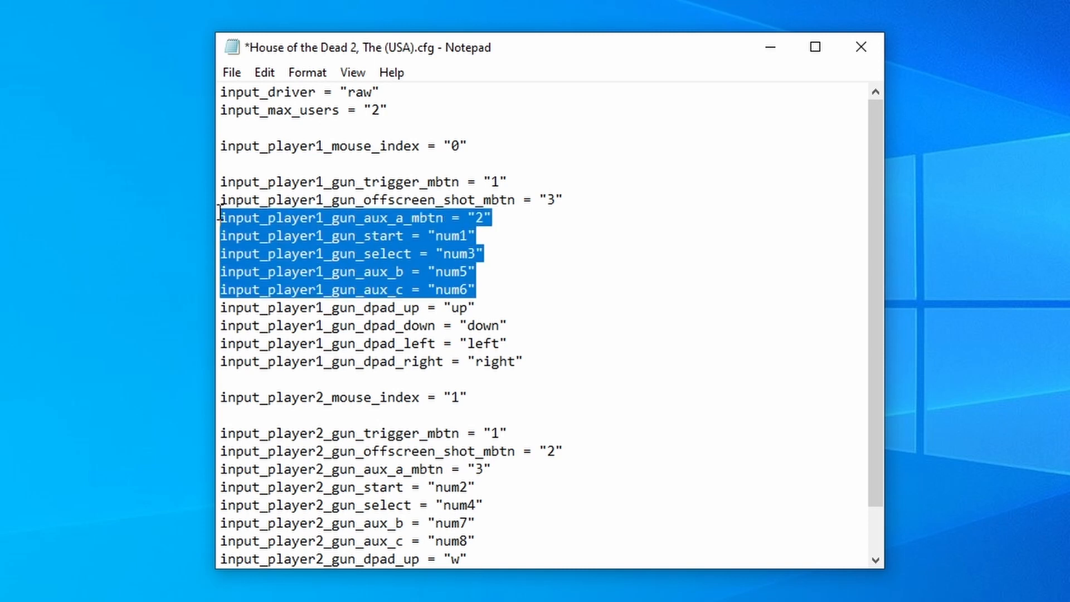
pyautogui.moveTo(394, 260)
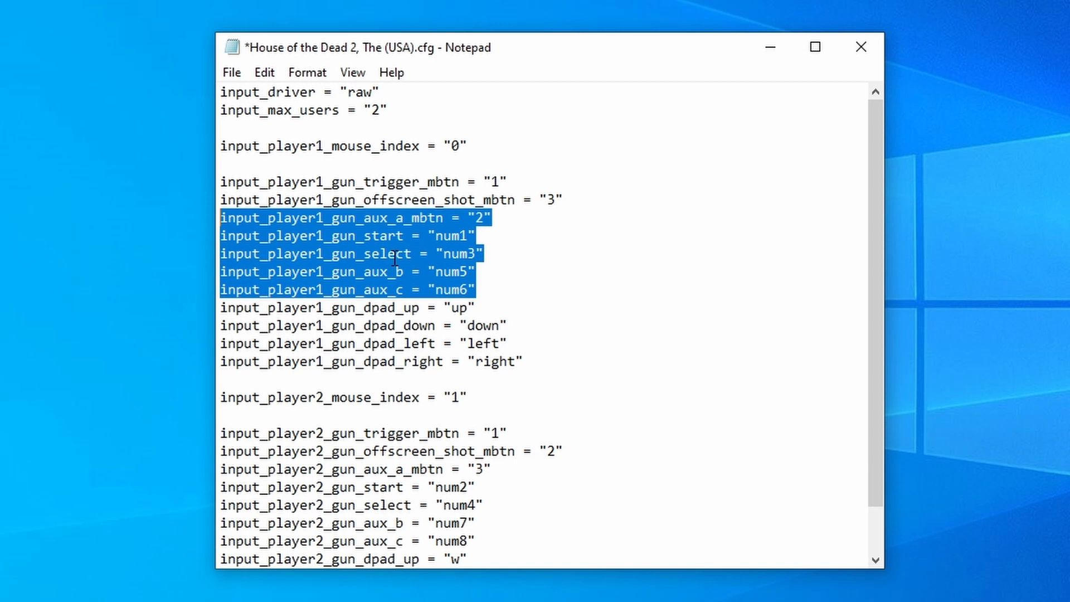
pyautogui.click(395, 253)
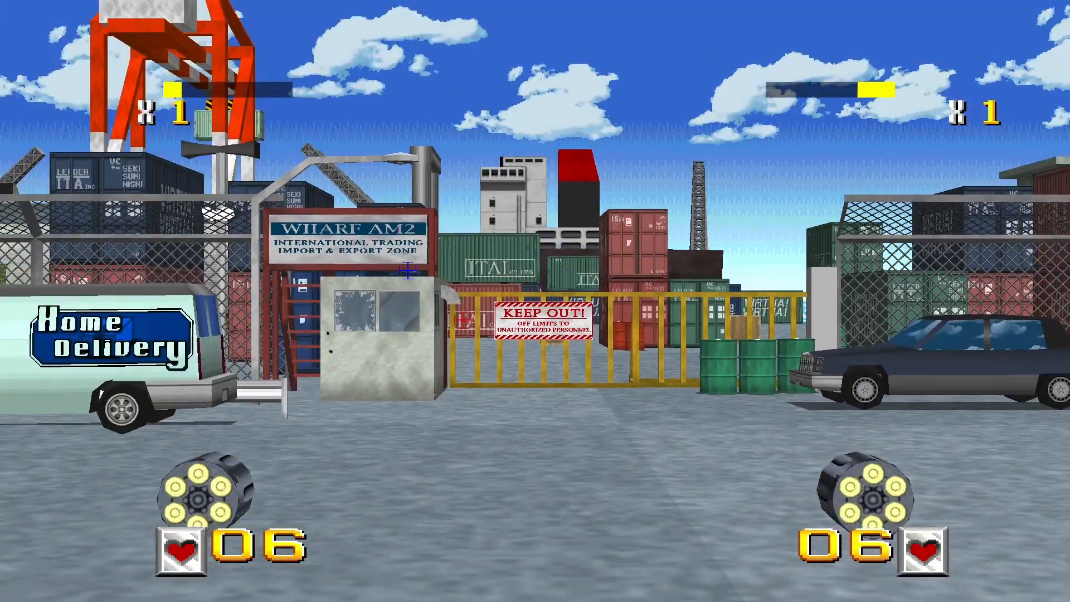
# Shoot the enemy at the gate and the one on the containers, raising player 2 to 1000.
pyautogui.click(416, 311)
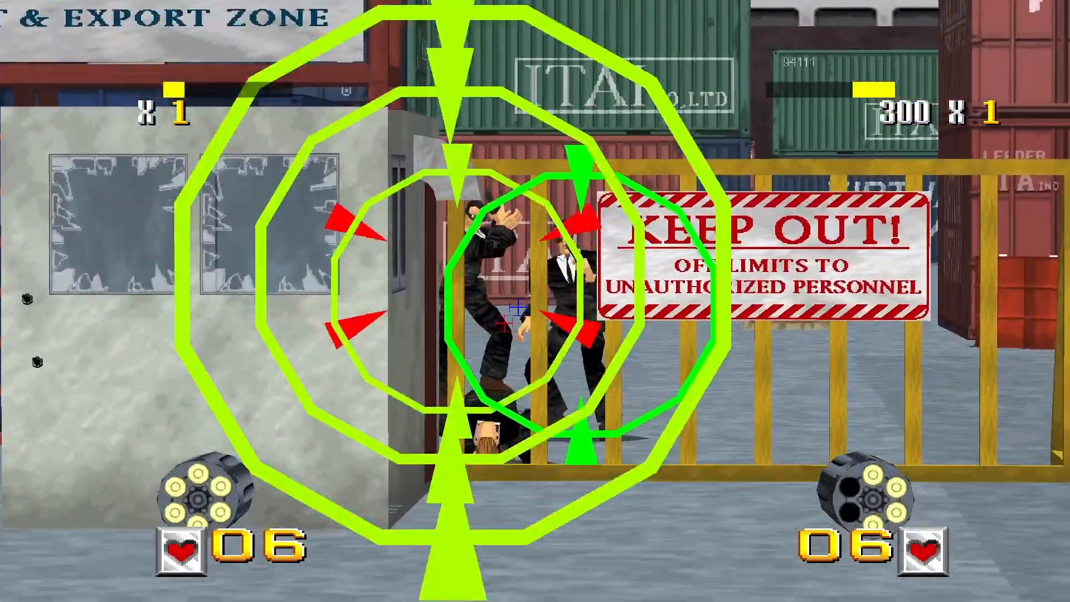
pyautogui.click(519, 308)
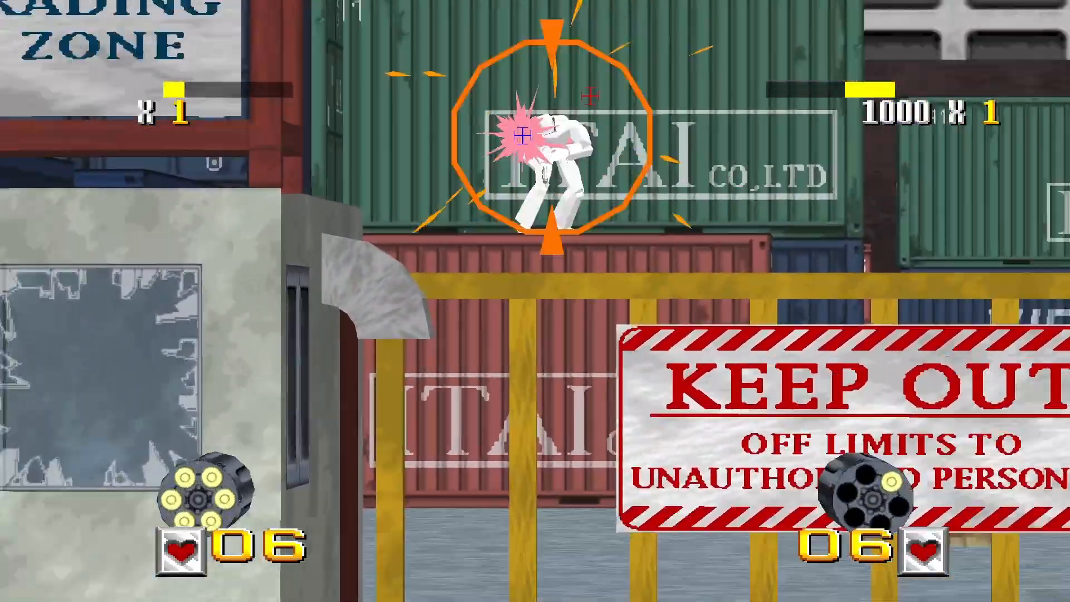